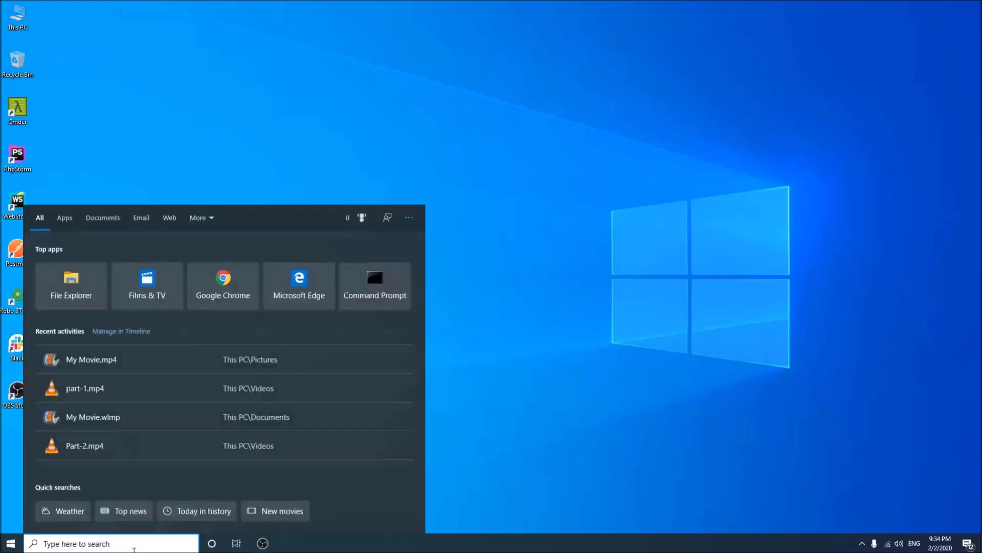
- Run node -v in a maximized Command Prompt and find node is not recognized
{"action": "left_click", "coordinate": [374, 285]}
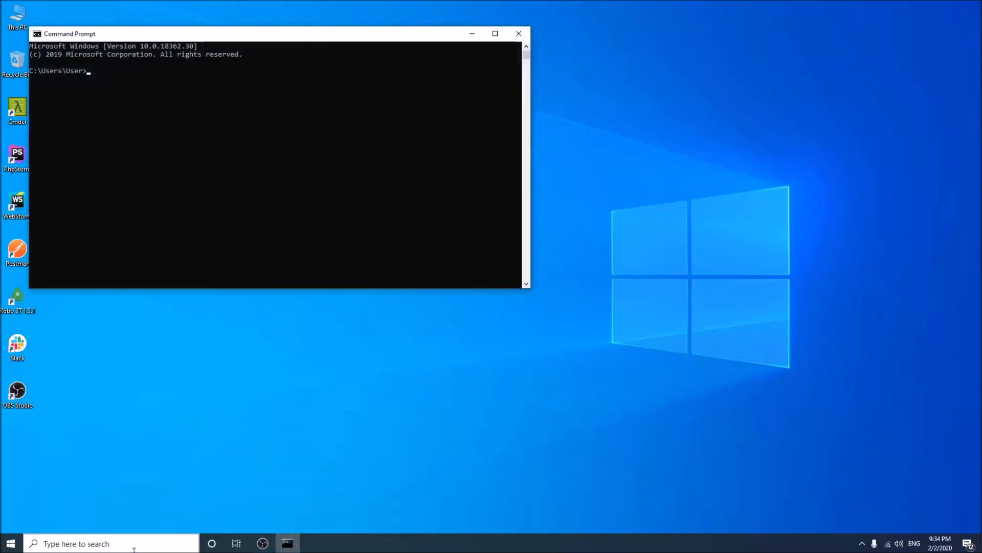
{"action": "left_click", "coordinate": [494, 32]}
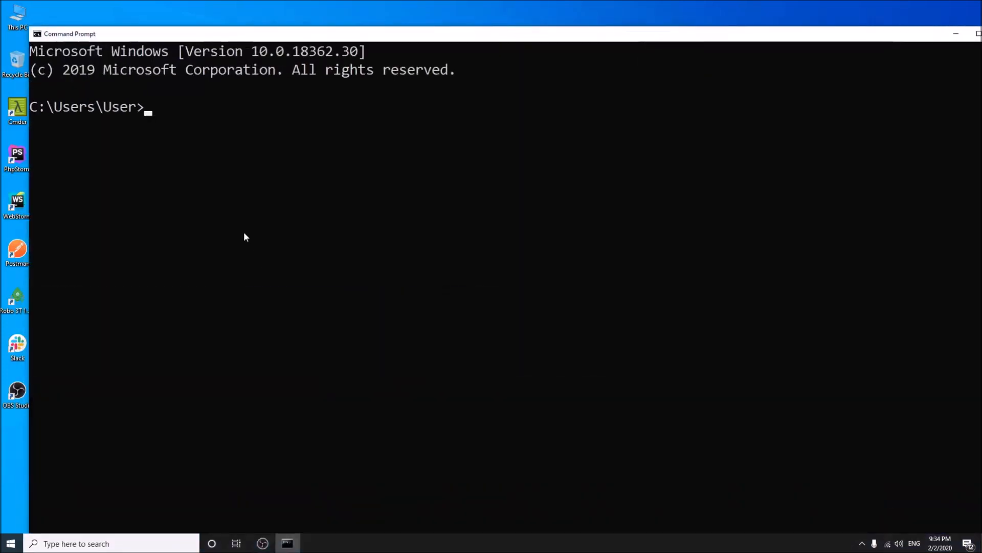
{"action": "type", "text": "node -v"}
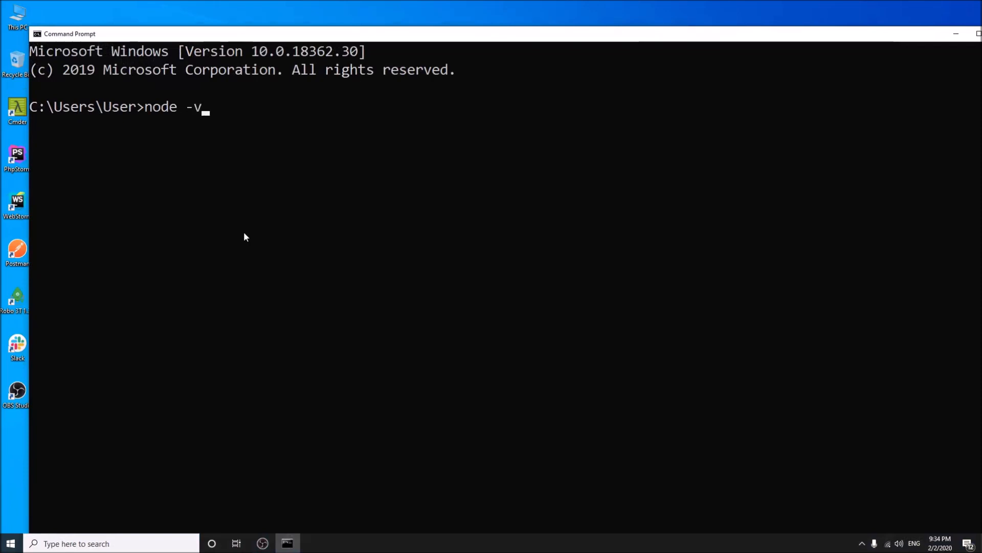
{"action": "key", "text": "enter"}
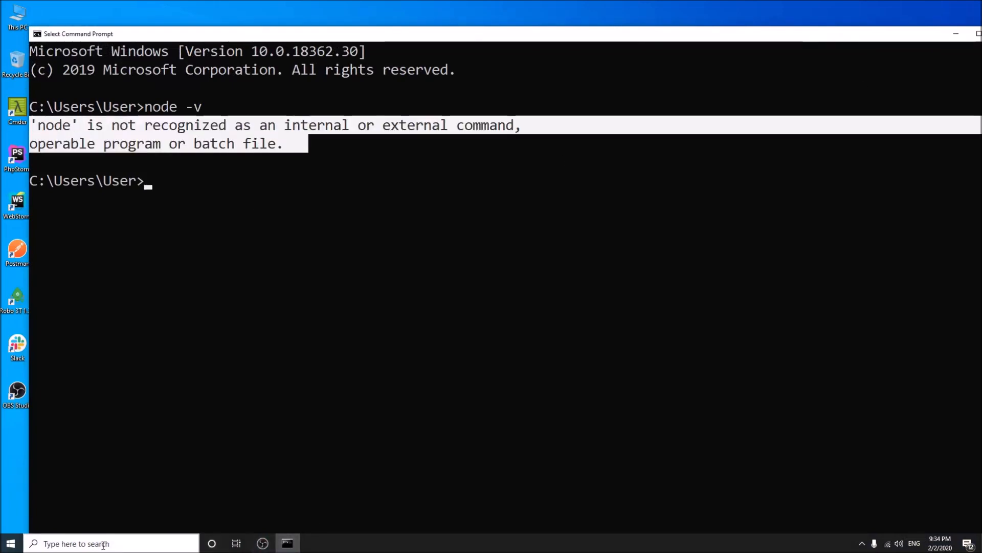
- From nodejs.org/en/download in Chrome, download the Windows Installer (.msi) 64-bit for 12.14.1
{"action": "type", "text": "chrome"}
{"action": "type", "text": "download"}
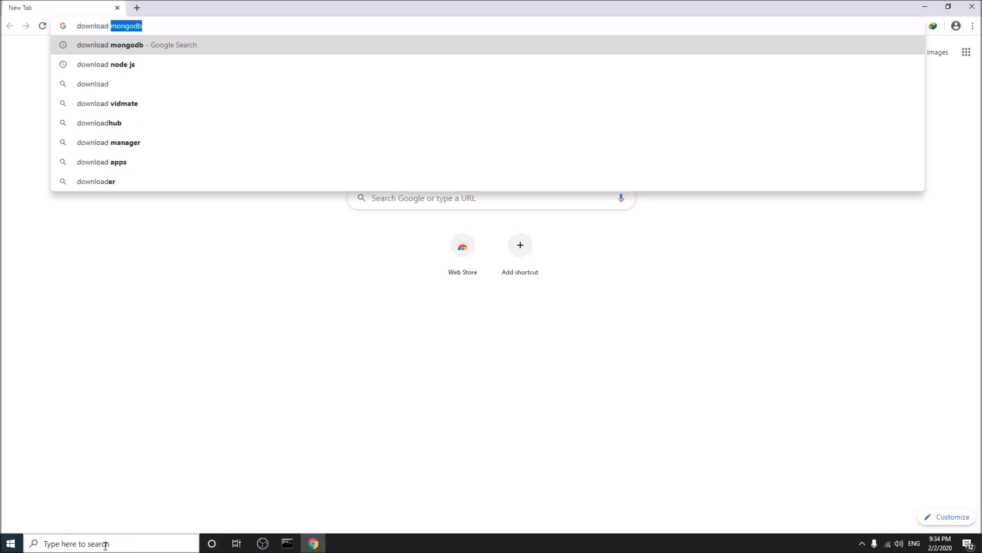
{"action": "left_click", "coordinate": [106, 64]}
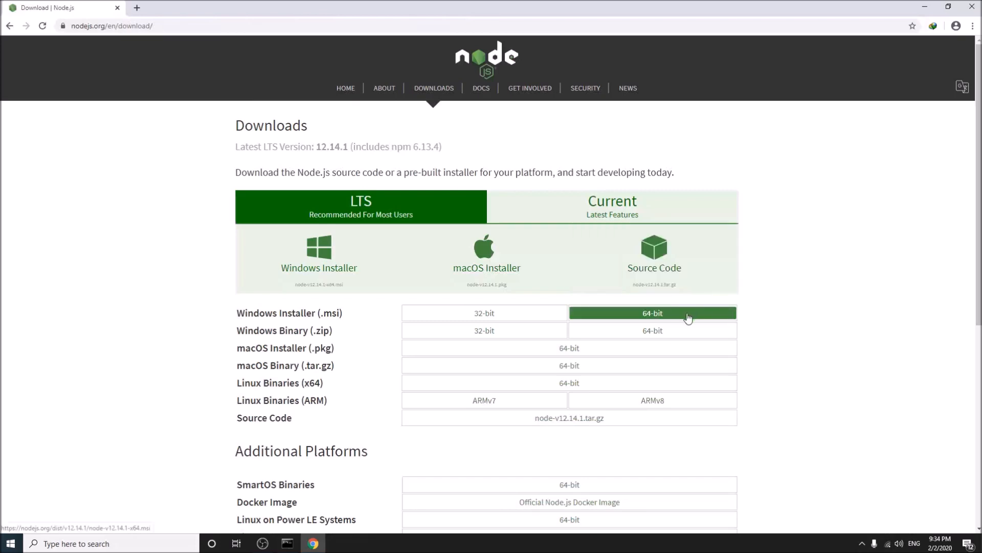
{"action": "mouse_move", "coordinate": [674, 319]}
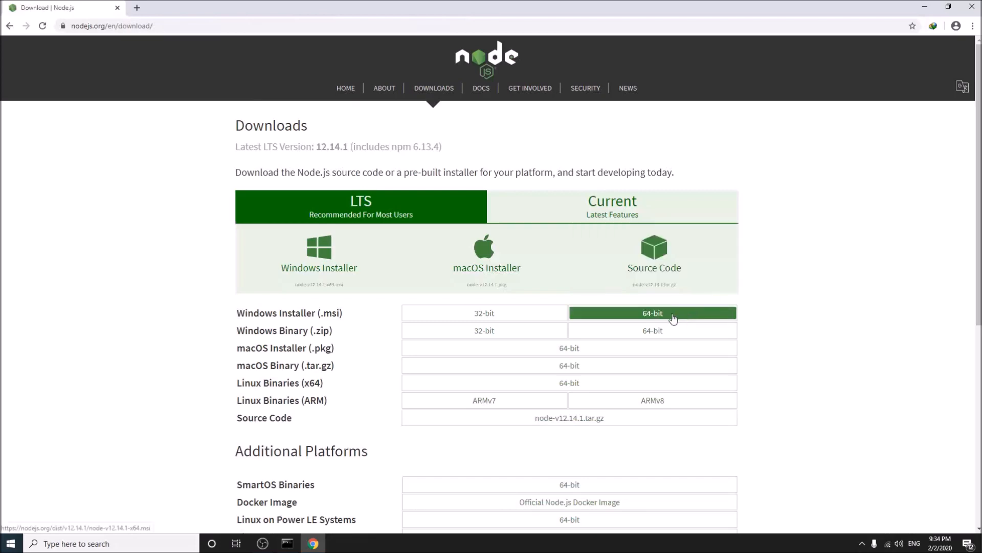
{"action": "left_click", "coordinate": [652, 313]}
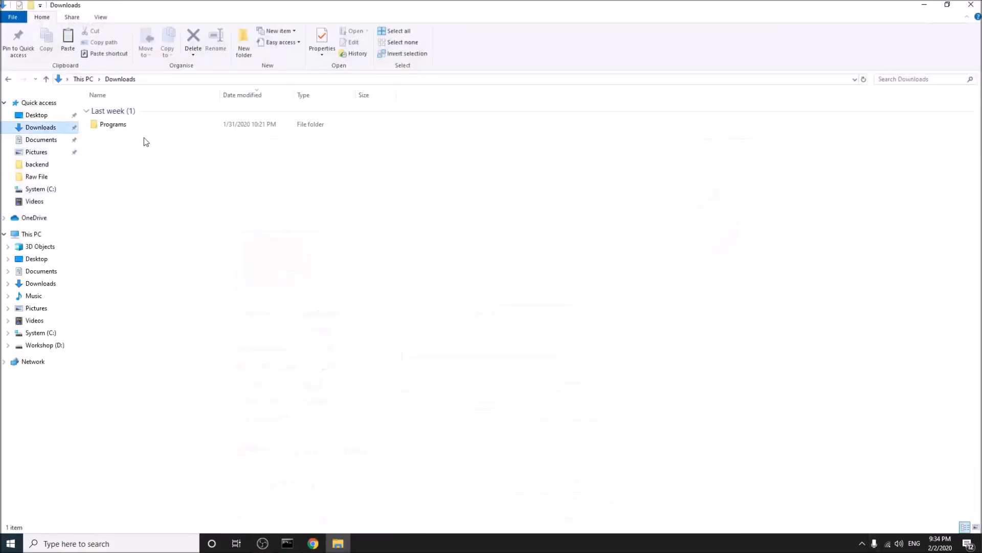
- Run node-v12.14.1-x64.msi from Downloads\Programs with default folder and features to a successful install
{"action": "double_click", "coordinate": [112, 124]}
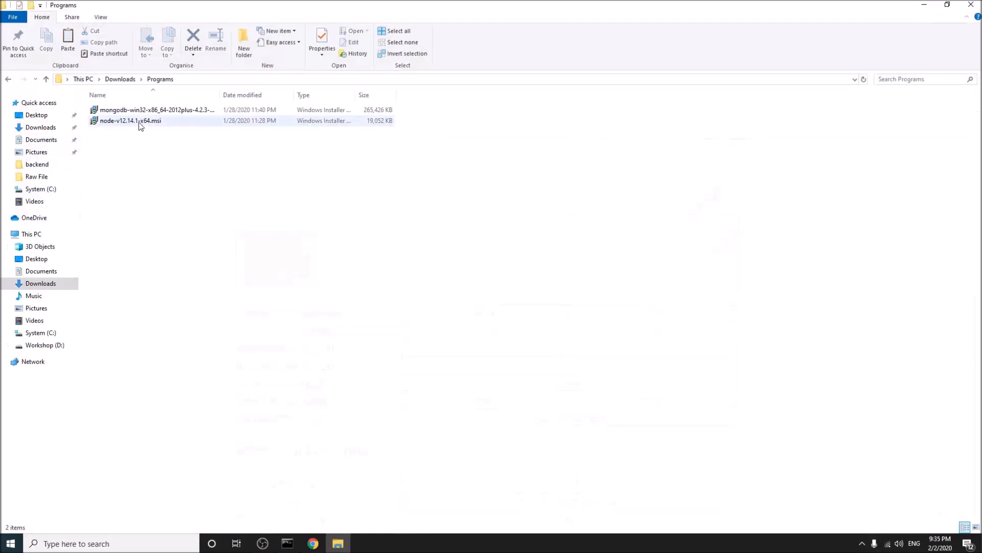
{"action": "double_click", "coordinate": [130, 120]}
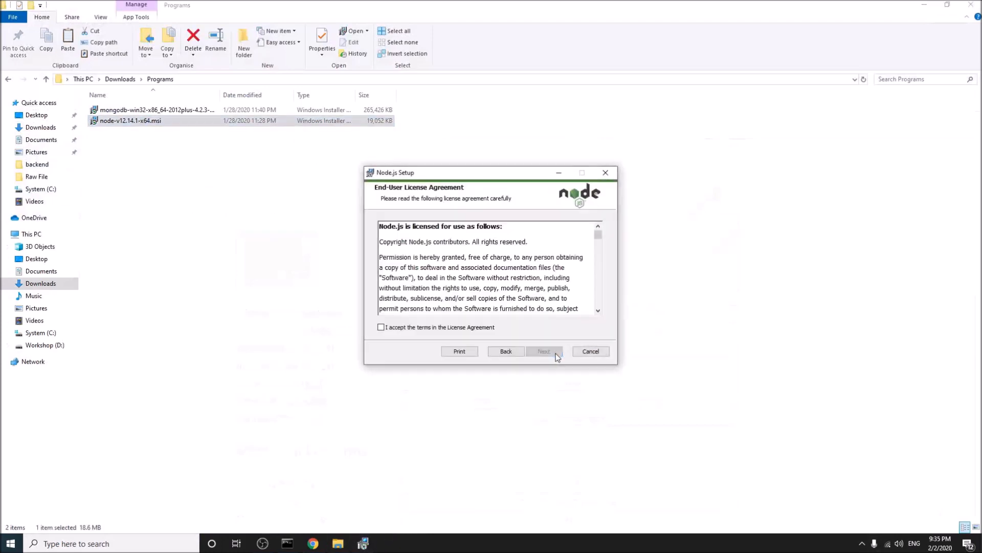
{"action": "left_click", "coordinate": [543, 351]}
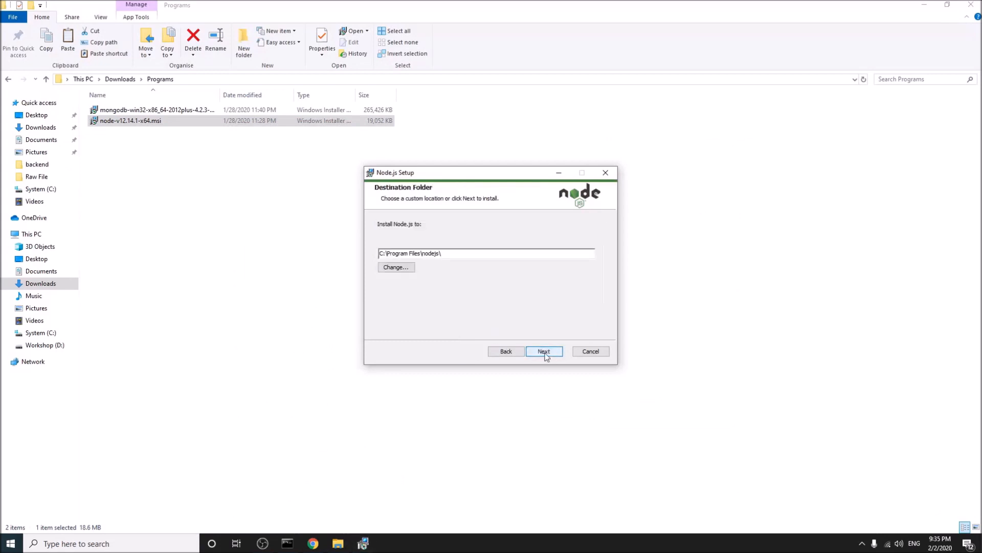
{"action": "left_click", "coordinate": [544, 350]}
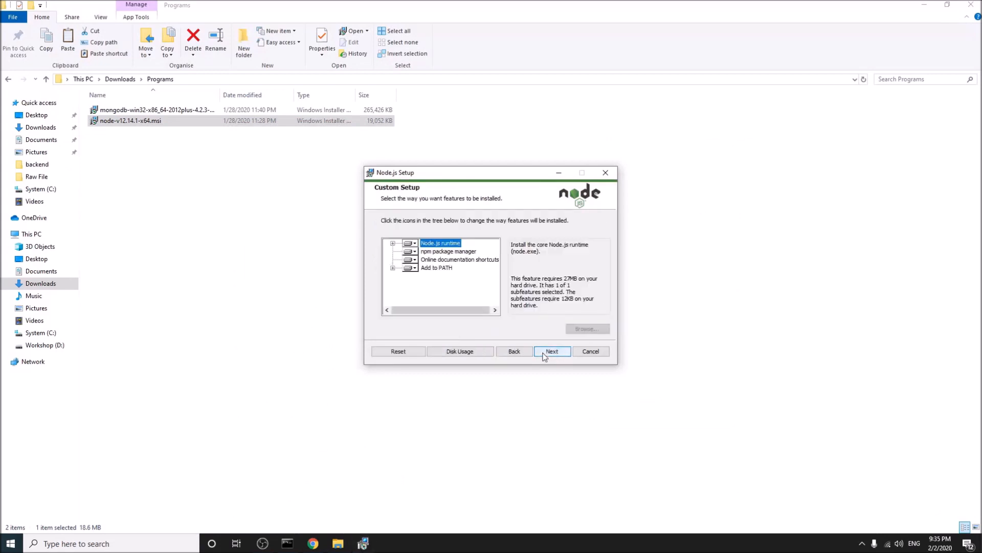
{"action": "left_click", "coordinate": [551, 351]}
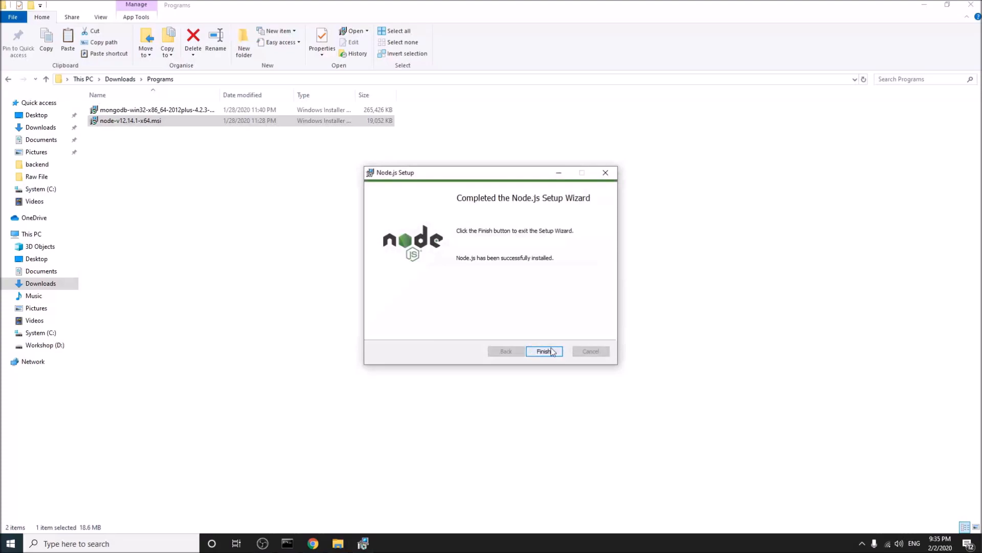
{"action": "left_click", "coordinate": [543, 351]}
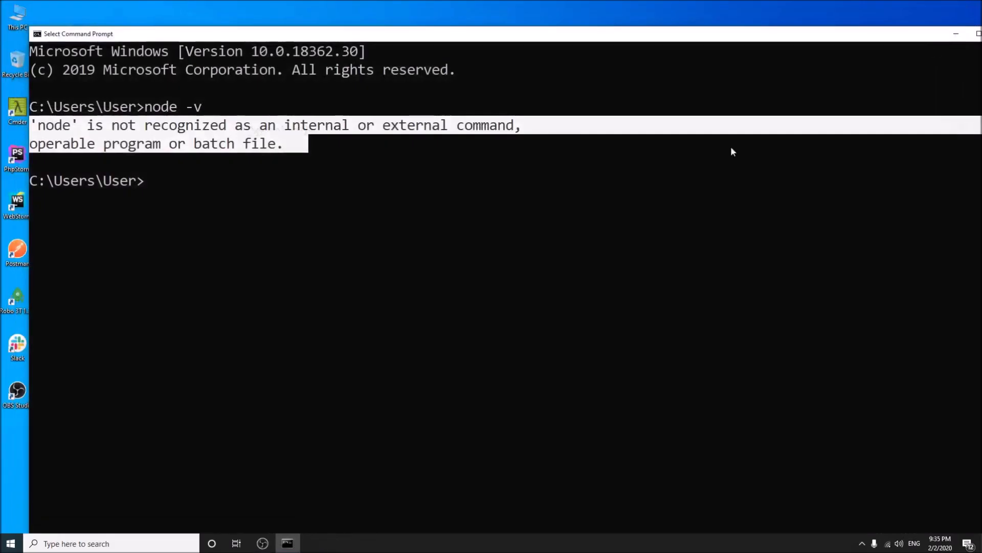
- Run node -v in a fresh Command Prompt and highlight the reported version v12.14.1
{"action": "left_click", "coordinate": [973, 33]}
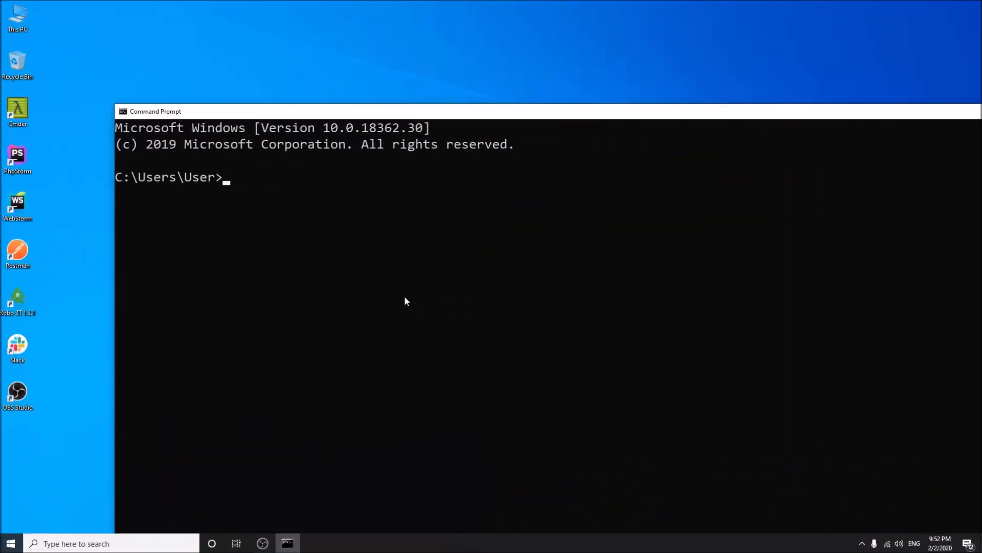
{"action": "type", "text": "node -v"}
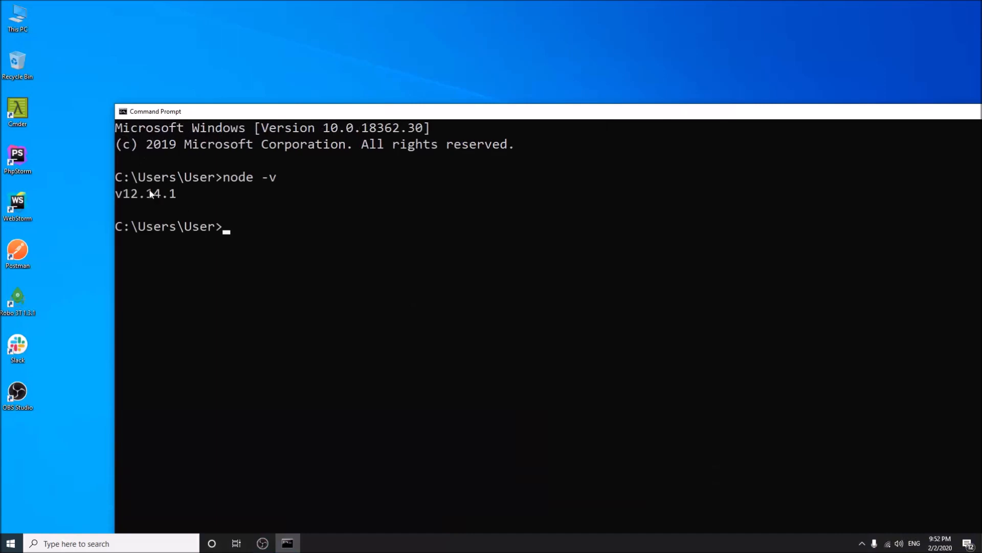
{"action": "left_click_drag", "start_coordinate": [115, 193], "coordinate": [206, 194]}
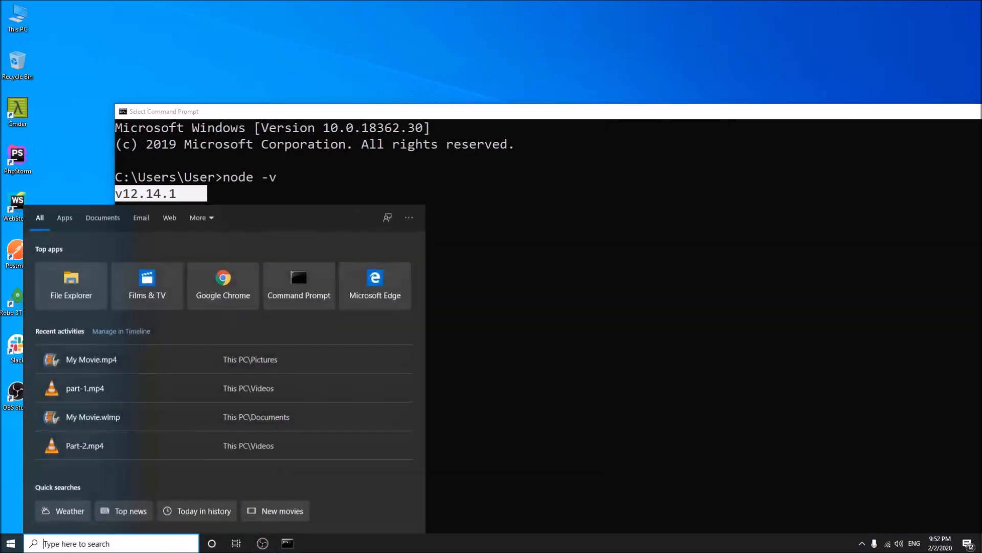
- Reach MongoDB Download Center Community Server via Google and choose Windows x64 as the OS
{"action": "left_click", "coordinate": [222, 278]}
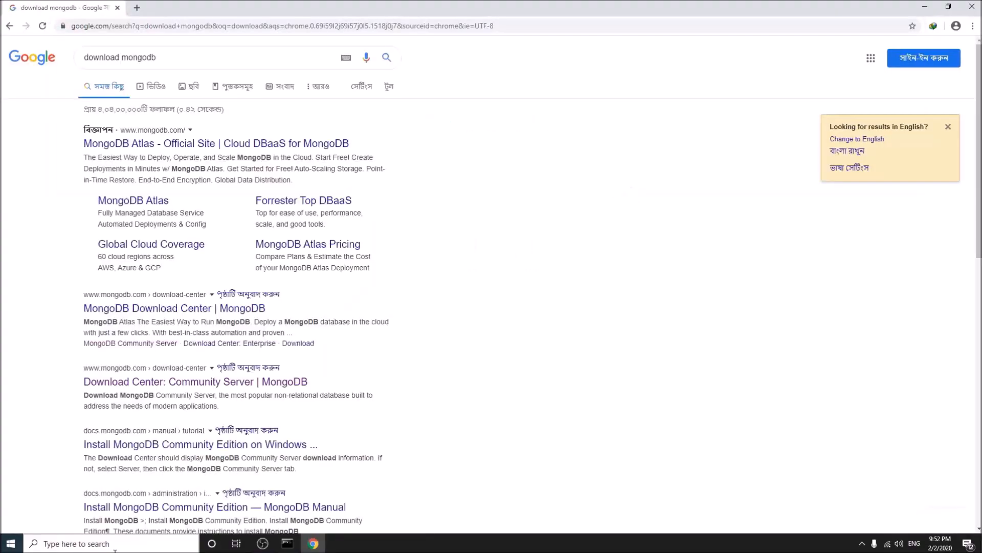
{"action": "left_click", "coordinate": [195, 381]}
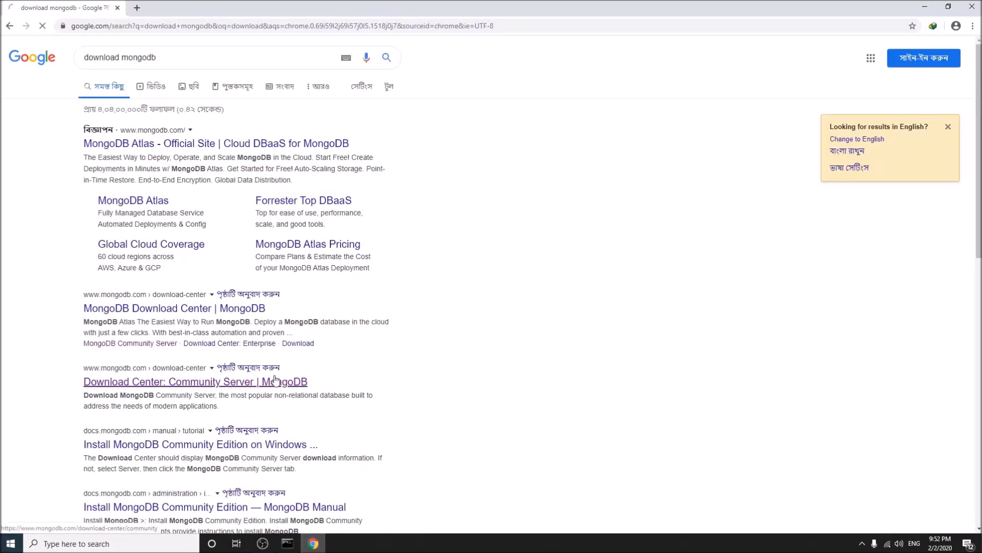
{"action": "left_click", "coordinate": [194, 380]}
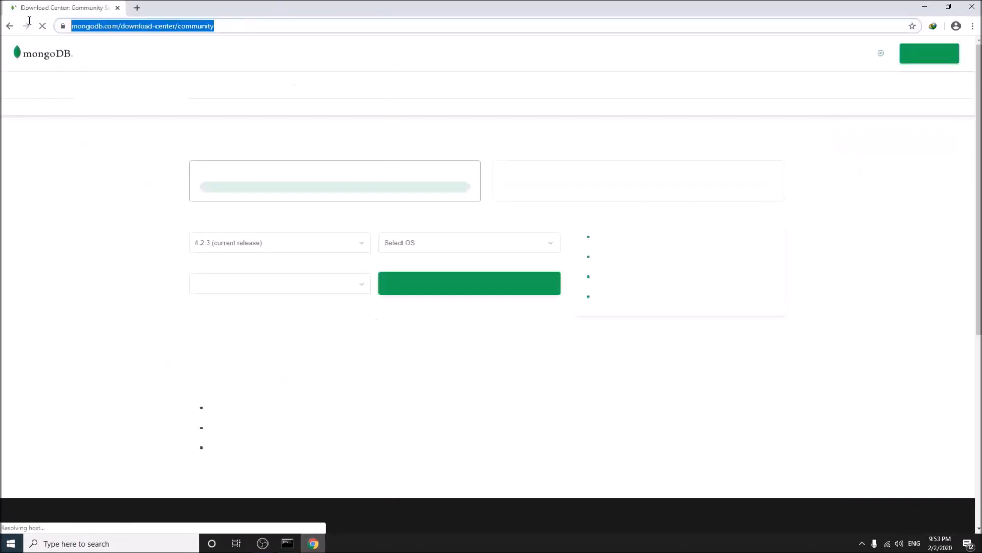
{"action": "left_click", "coordinate": [468, 242]}
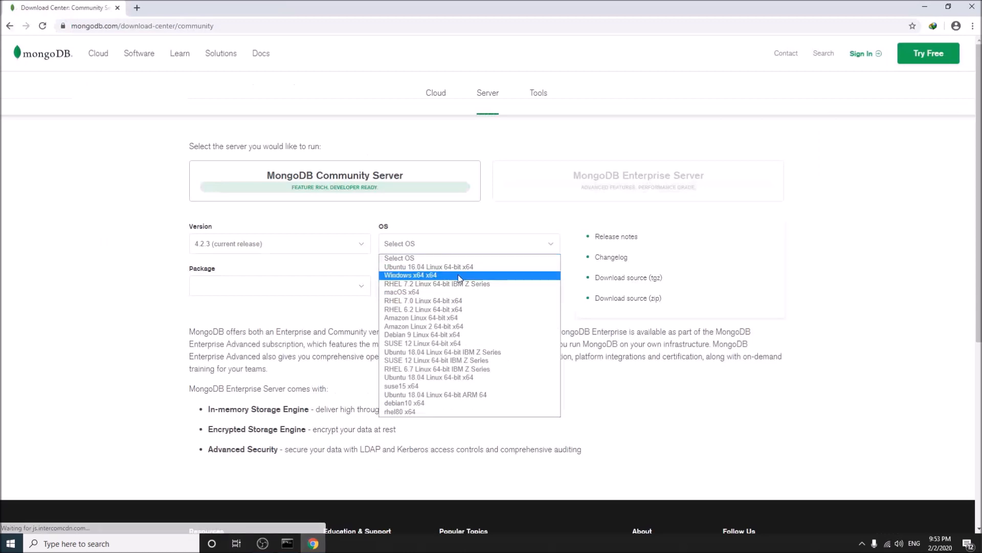
{"action": "left_click", "coordinate": [411, 275]}
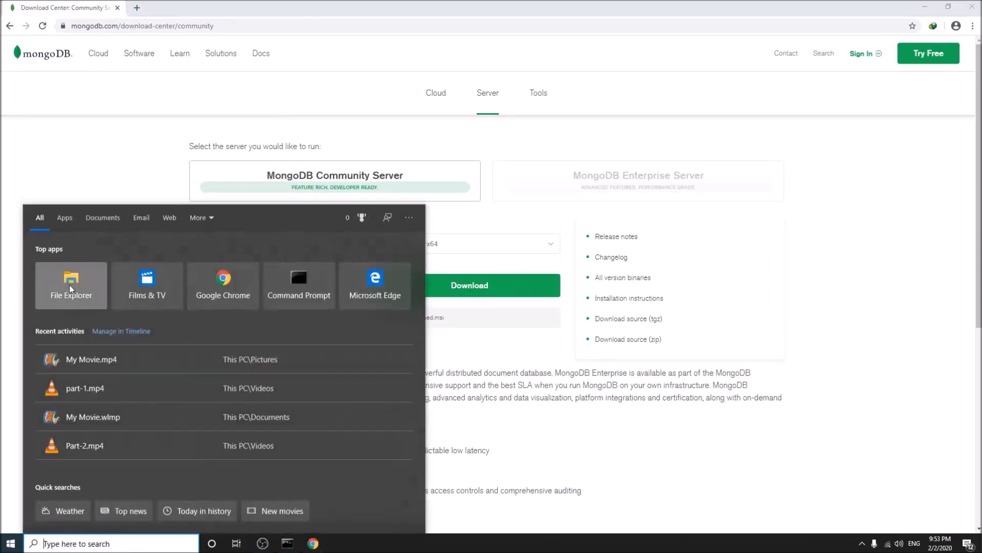
- Launch the MongoDB msi from Programs, accept the license and choose Custom setup
{"action": "left_click", "coordinate": [70, 285]}
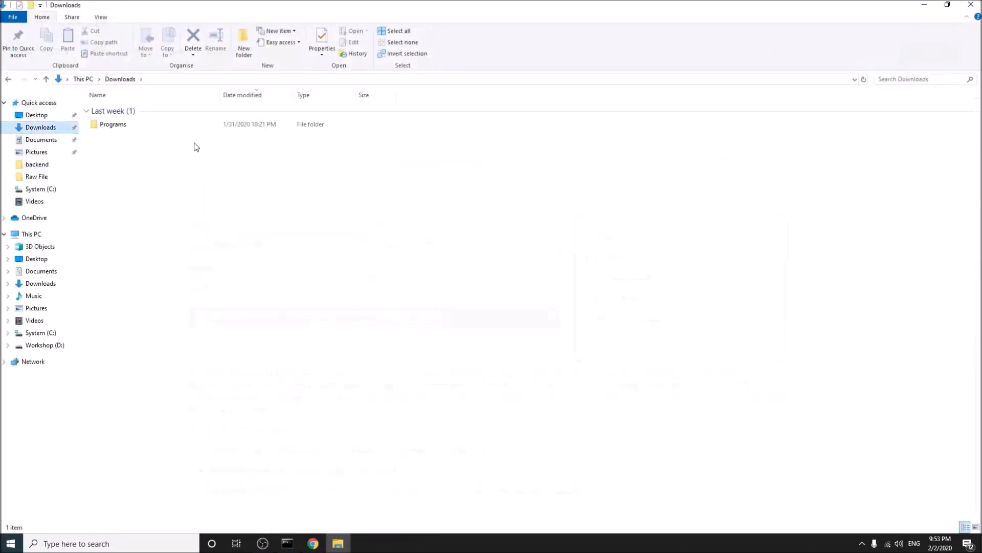
{"action": "double_click", "coordinate": [157, 124]}
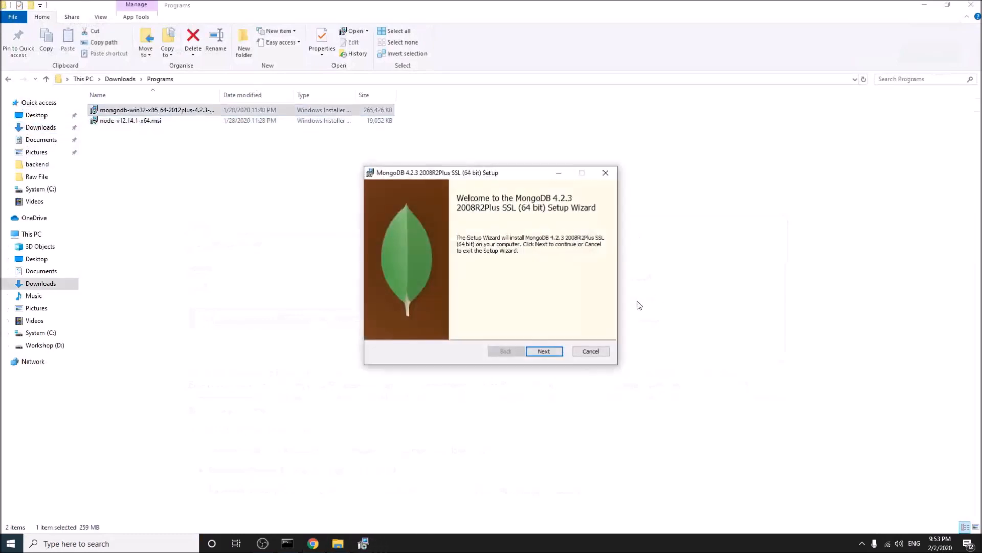
{"action": "left_click", "coordinate": [543, 351]}
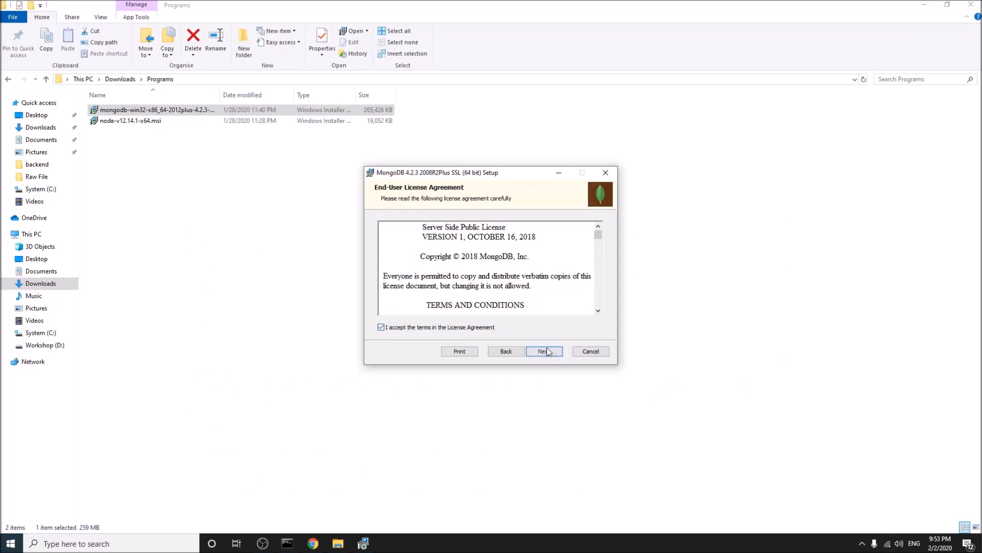
{"action": "left_click", "coordinate": [543, 351]}
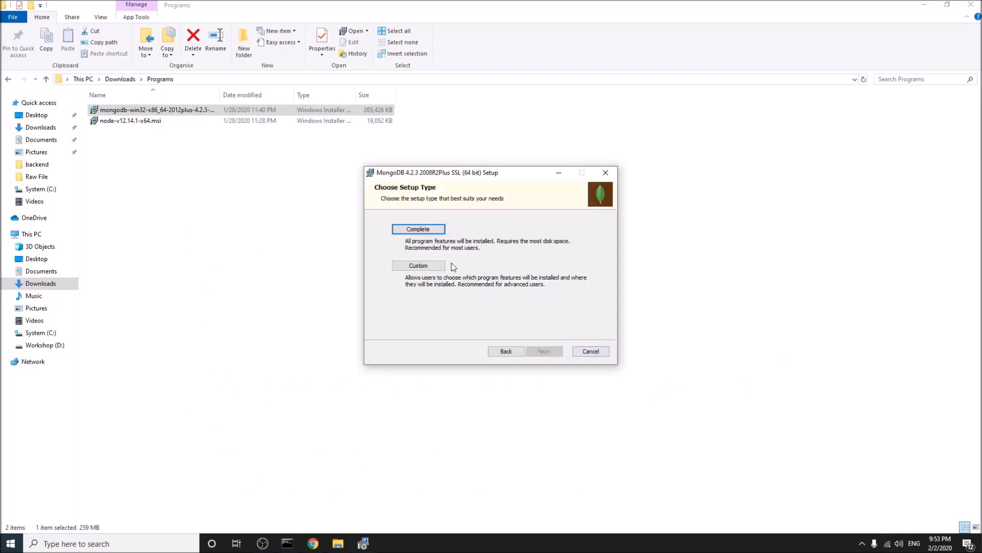
{"action": "left_click", "coordinate": [417, 265]}
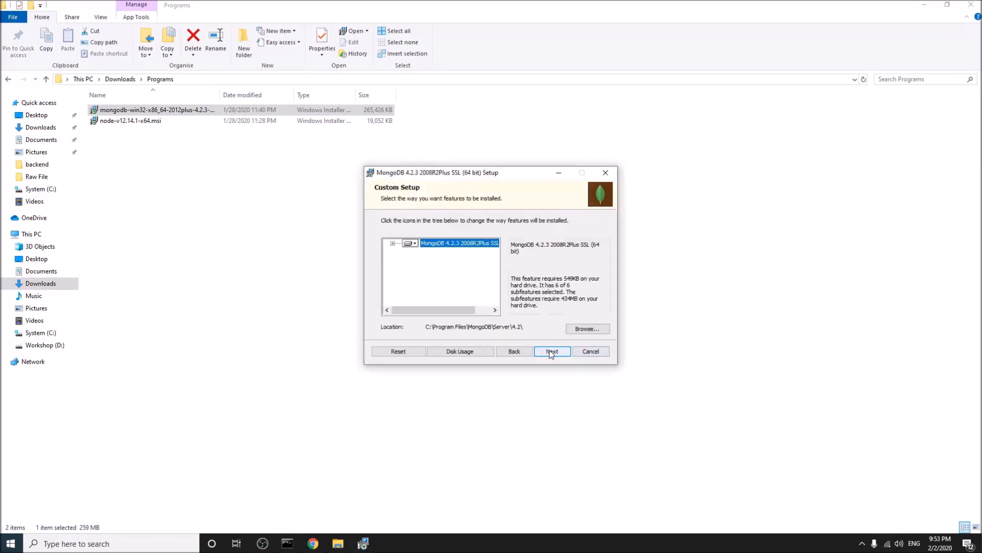
- Keep the default location, pass the Compass step and install MongoDB 4.2.3 to completion
{"action": "left_click", "coordinate": [552, 351]}
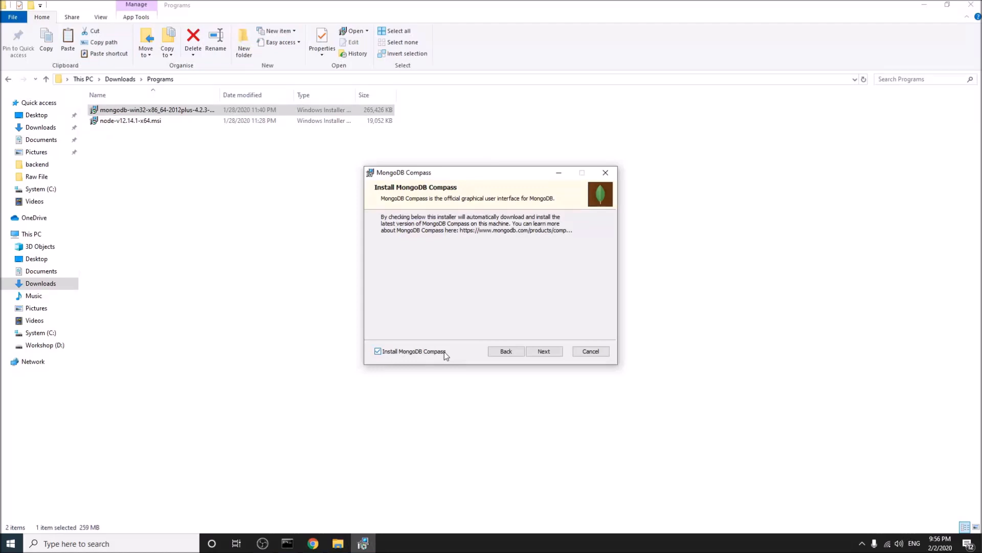
{"action": "left_click", "coordinate": [543, 351]}
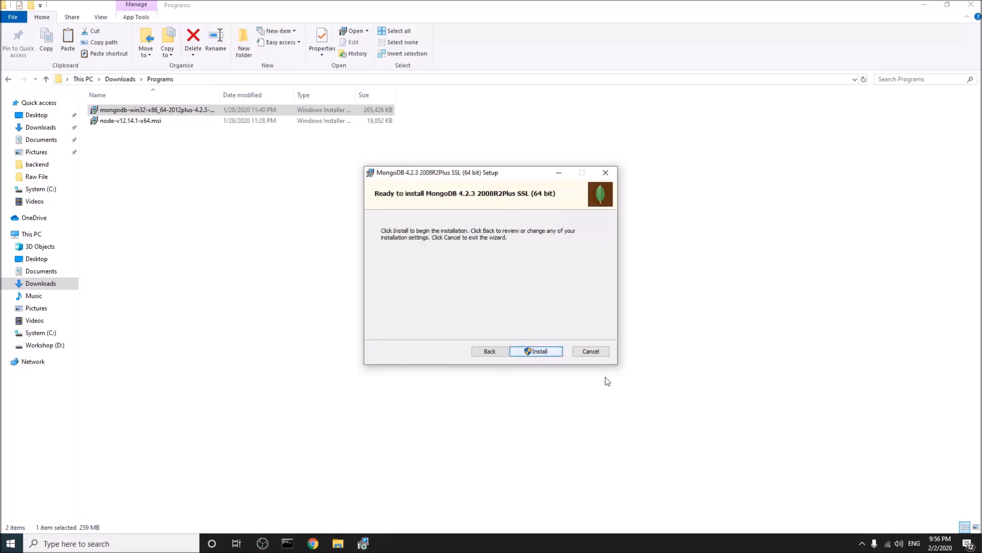
{"action": "left_click", "coordinate": [535, 351]}
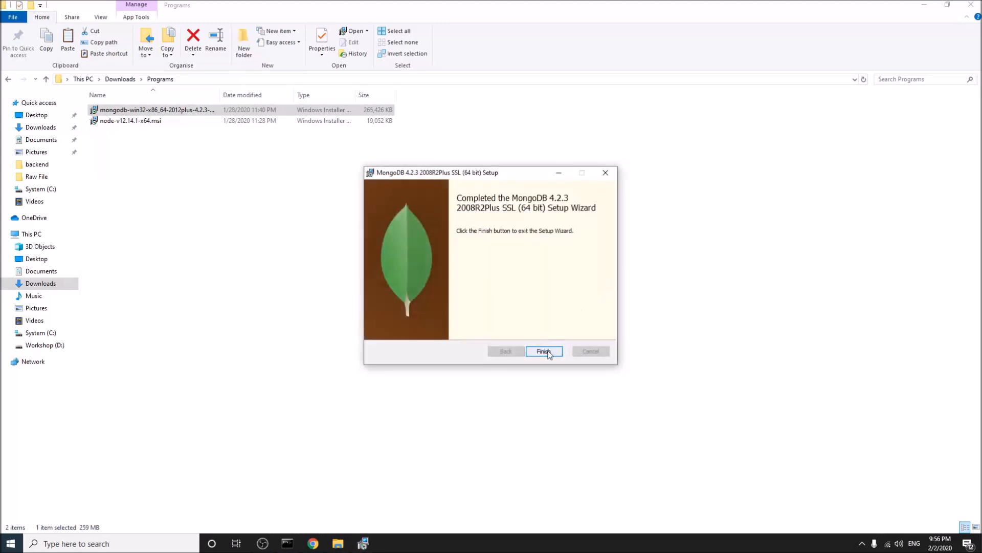
{"action": "left_click", "coordinate": [543, 351]}
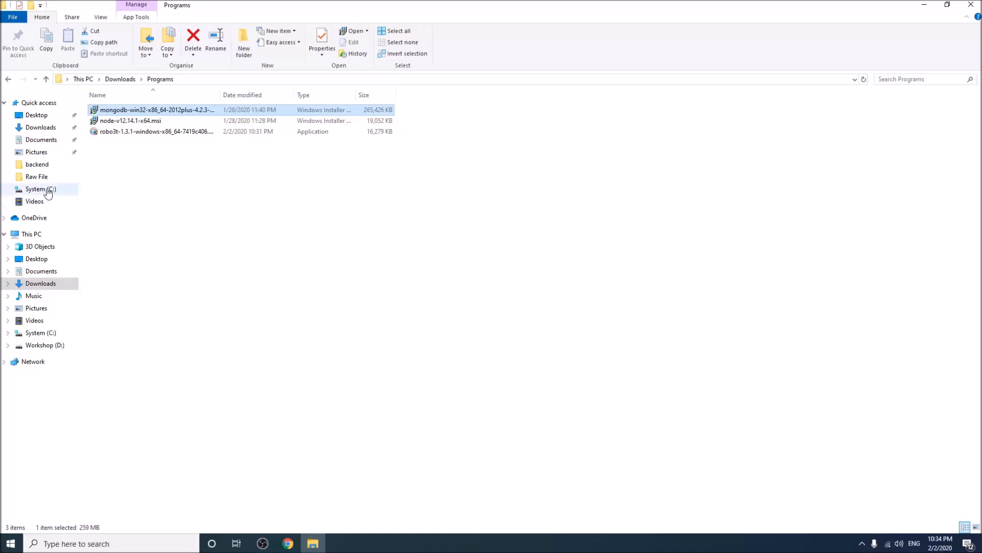
- Create a data folder on the C: drive with a db folder inside it
{"action": "left_click", "coordinate": [40, 189]}
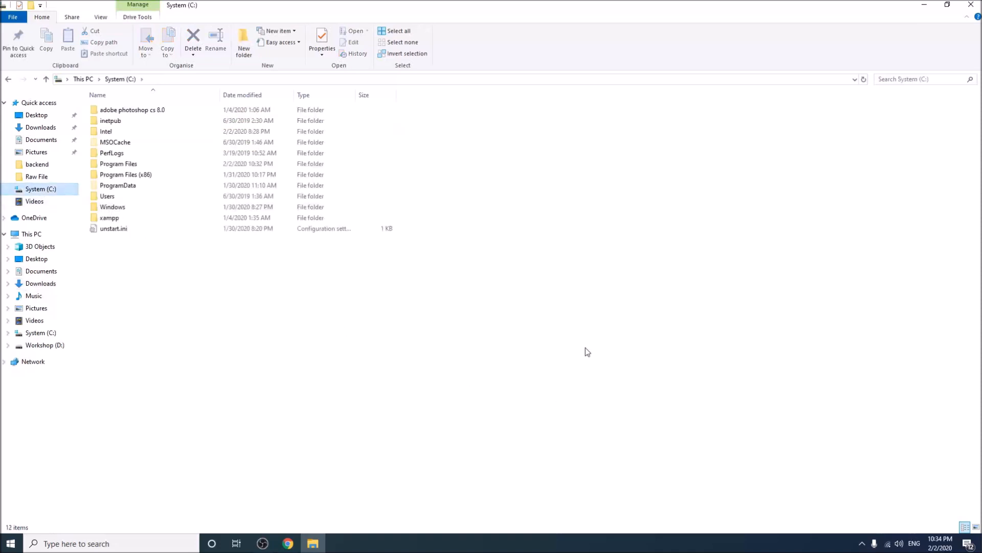
{"action": "left_click", "coordinate": [244, 41]}
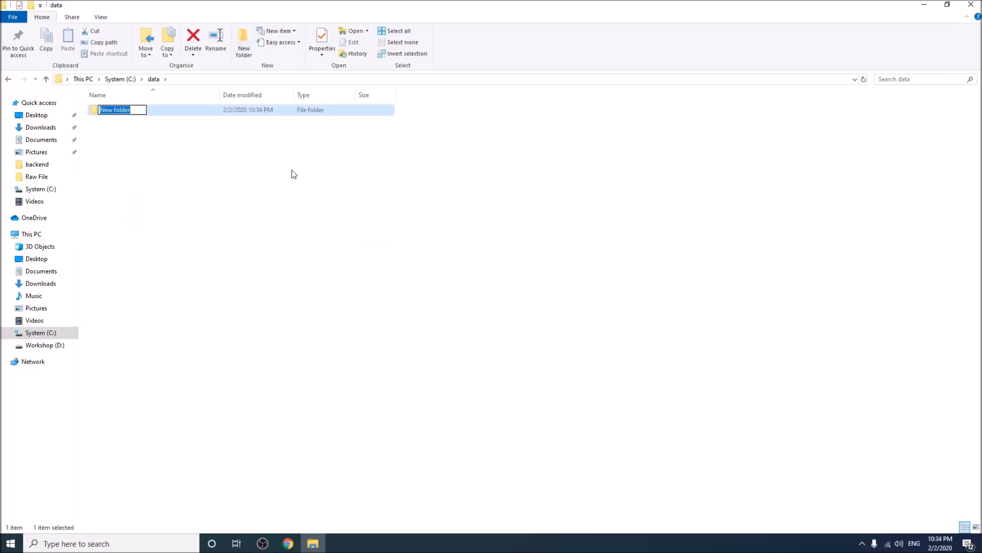
{"action": "type", "text": "db"}
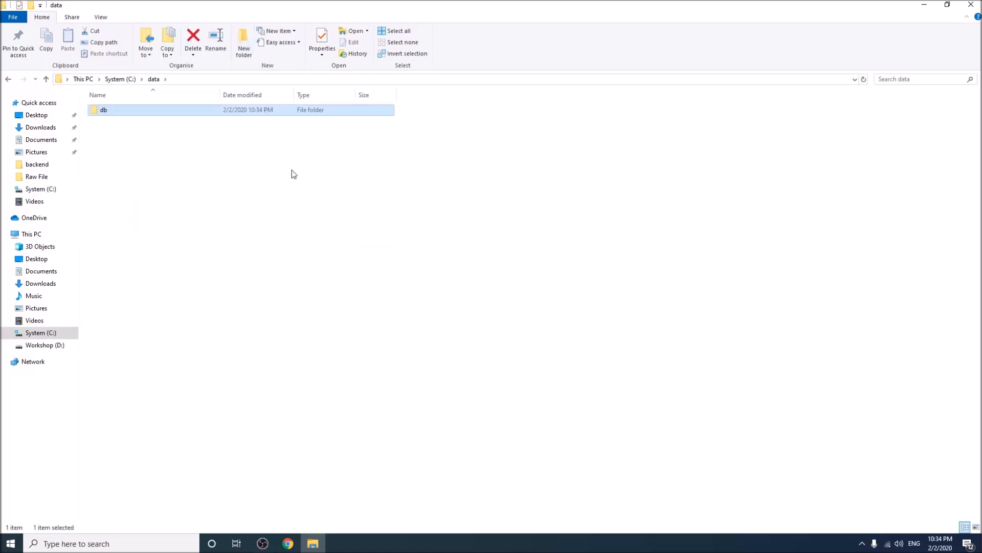
{"action": "mouse_move", "coordinate": [286, 227]}
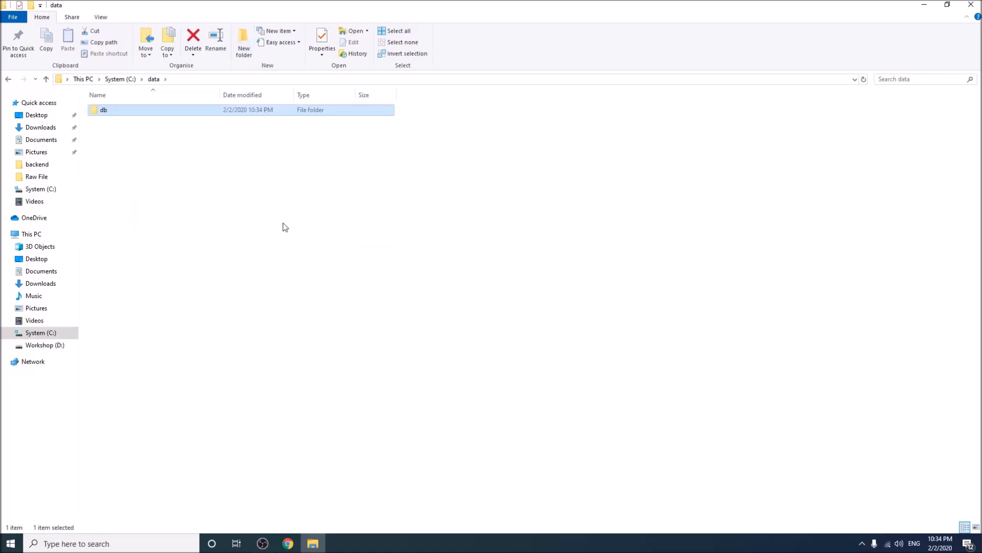
{"action": "mouse_move", "coordinate": [297, 431]}
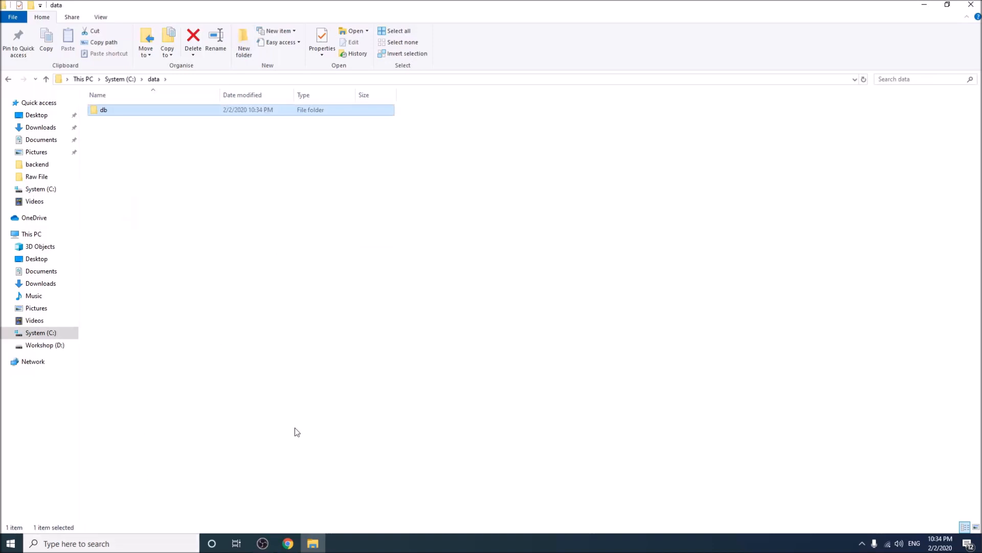
- Locate Program Files\MongoDB\Server\4.2\bin and add it to the Path environment variable
{"action": "left_click", "coordinate": [120, 79]}
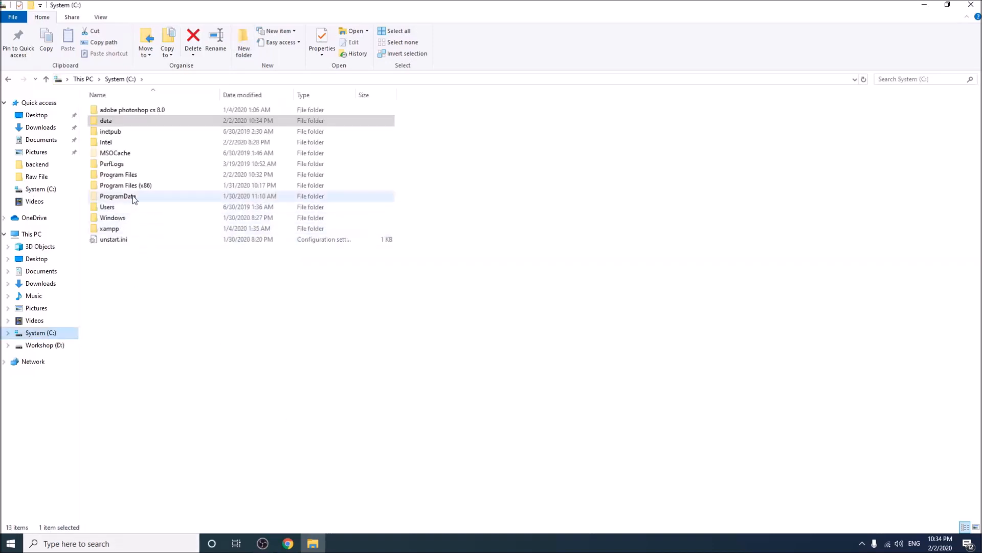
{"action": "double_click", "coordinate": [117, 174]}
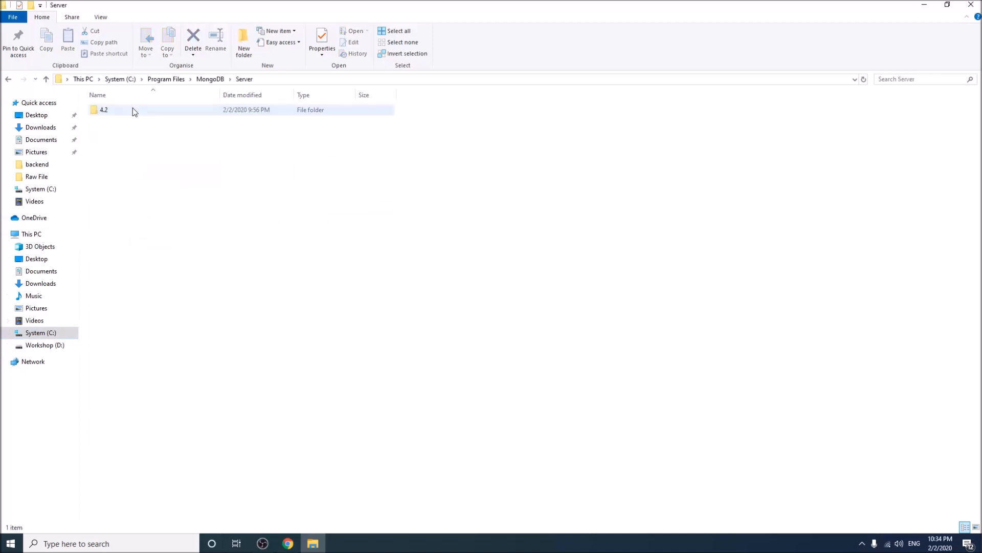
{"action": "double_click", "coordinate": [103, 110]}
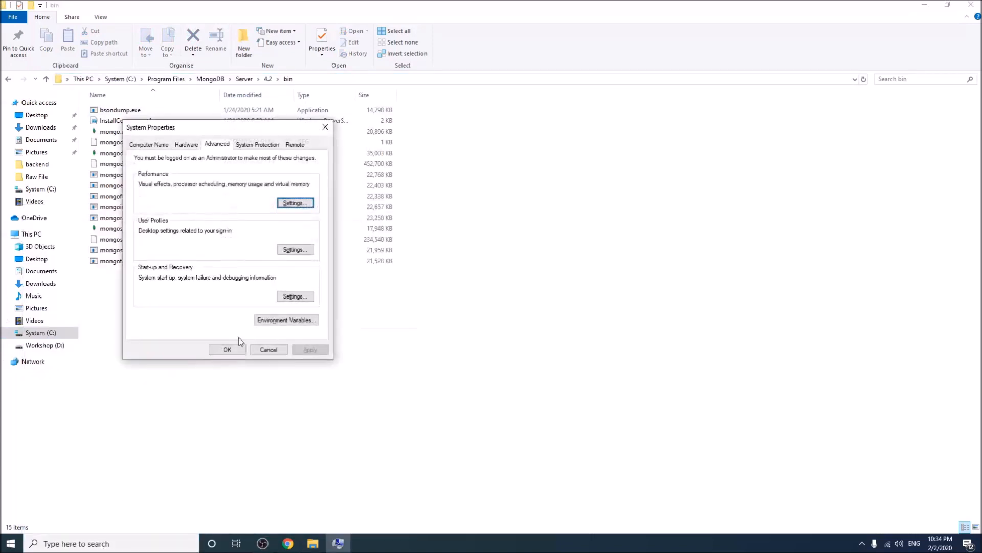
{"action": "left_click", "coordinate": [285, 319]}
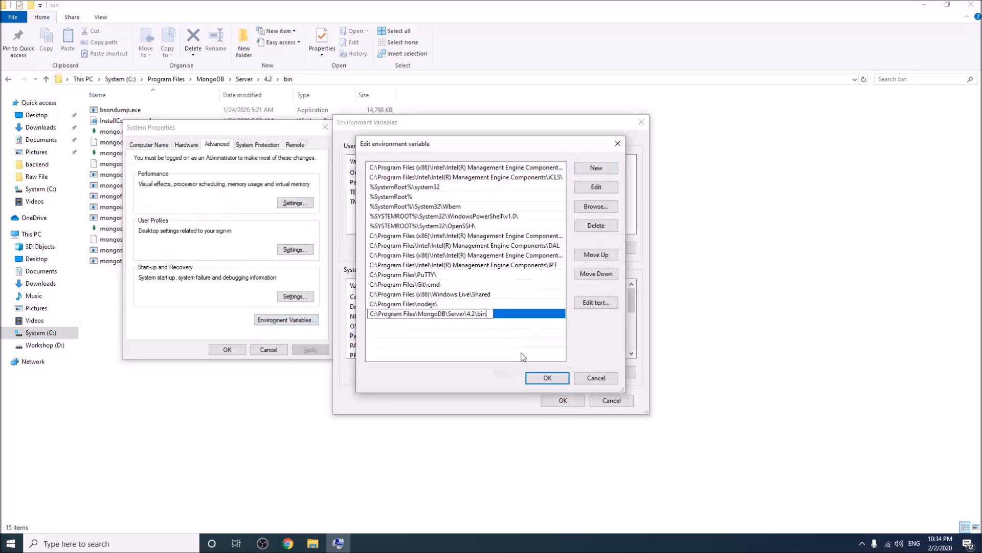
{"action": "left_click", "coordinate": [547, 378]}
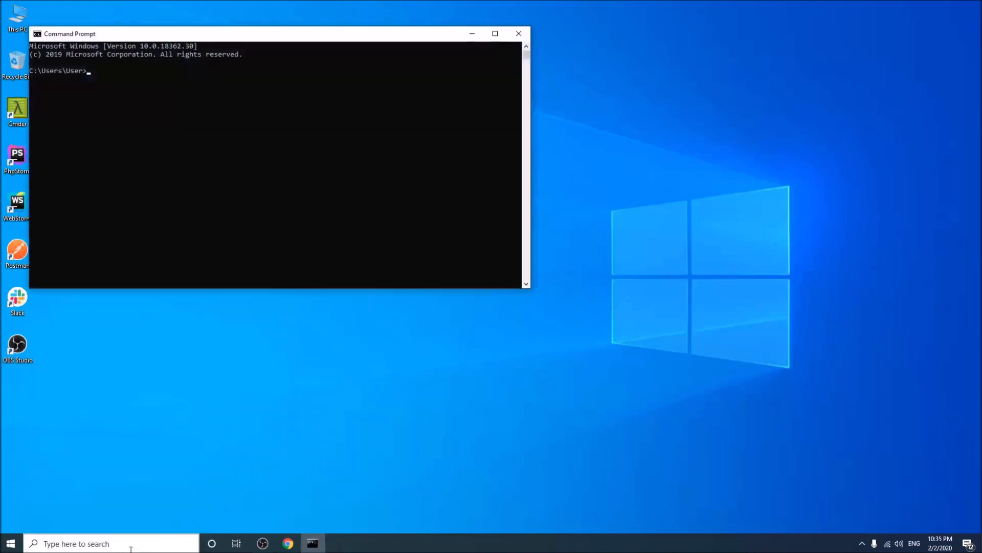
- Run mongod in an enlarged Command Prompt so MongoDB listens on port 27017
{"action": "left_click_drag", "start_coordinate": [528, 288], "coordinate": [655, 380]}
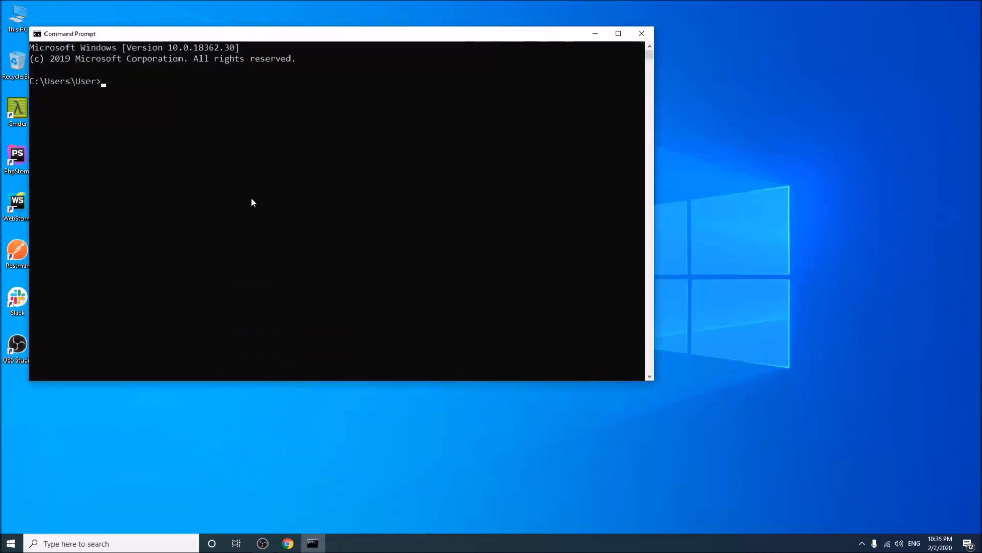
{"action": "type", "text": "mongod"}
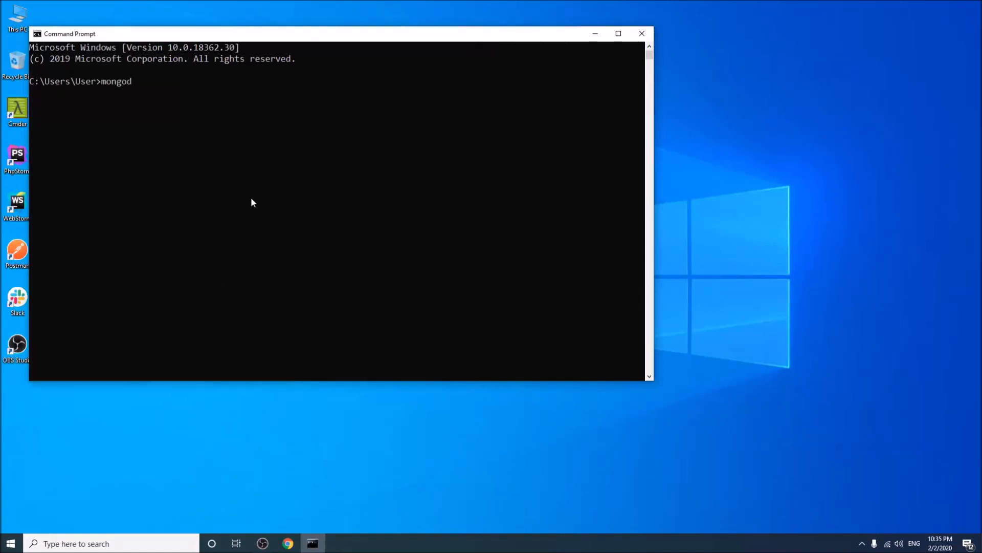
{"action": "key", "text": "enter"}
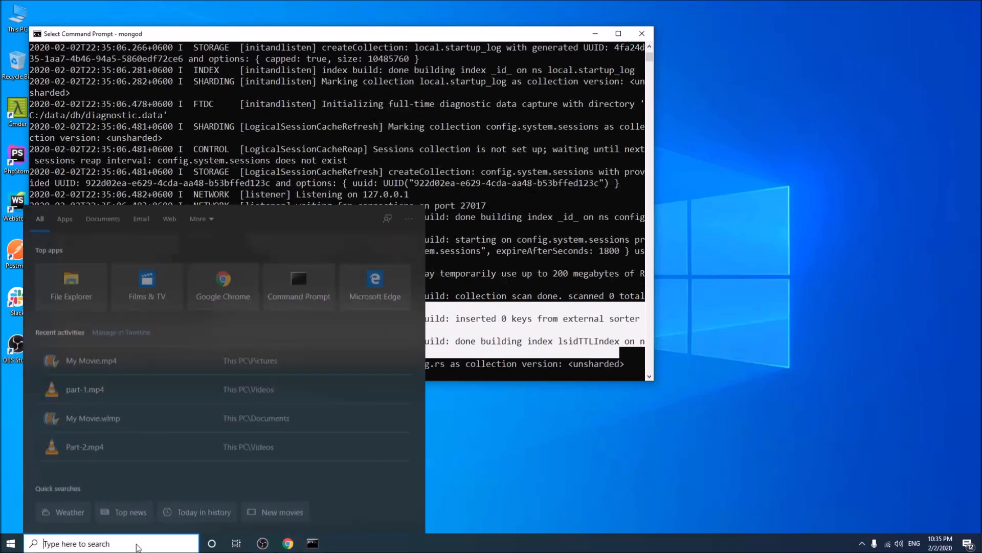
- Start a second Command Prompt and enter mongod there as well
{"action": "left_click", "coordinate": [297, 287]}
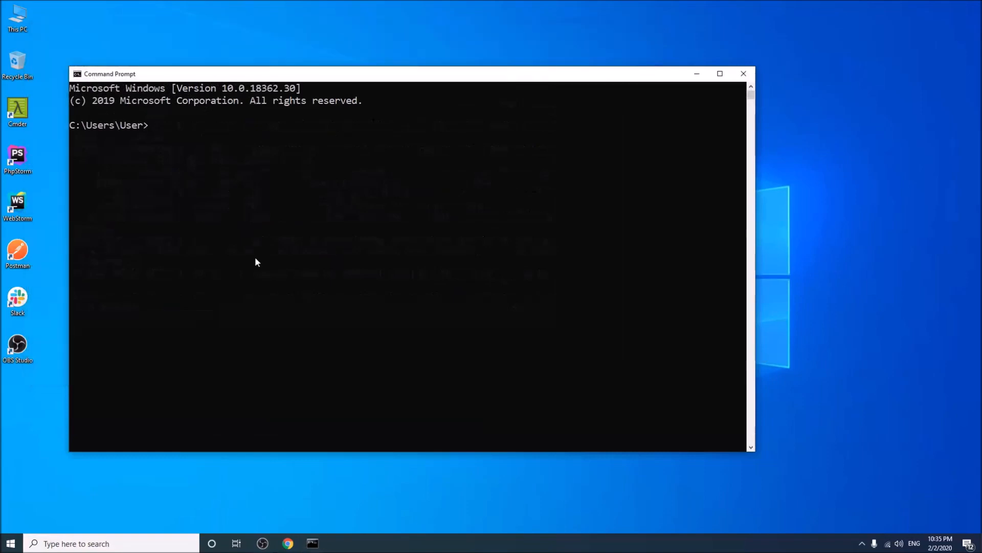
{"action": "type", "text": "mongod"}
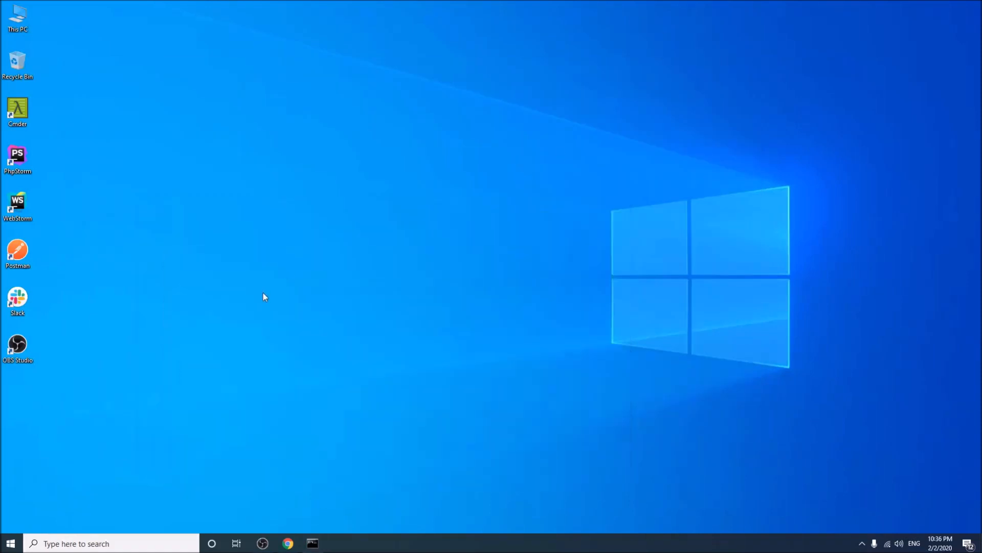
{"action": "mouse_move", "coordinate": [256, 288]}
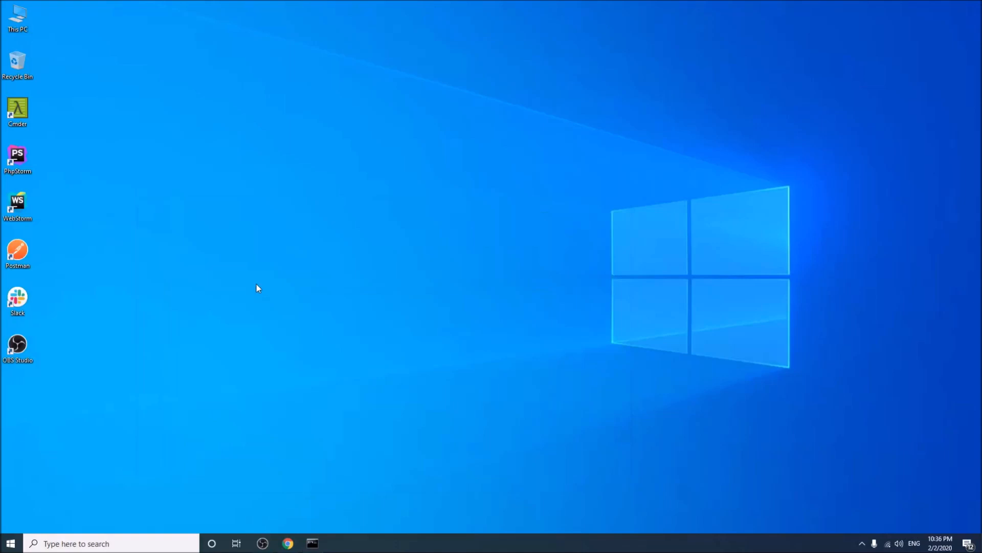
{"action": "mouse_move", "coordinate": [199, 485]}
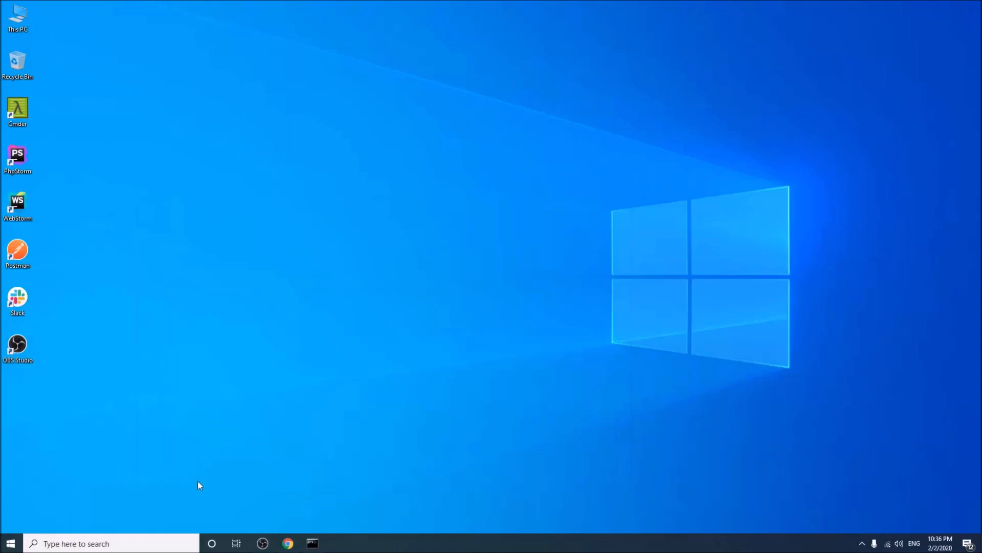
{"action": "mouse_move", "coordinate": [252, 448]}
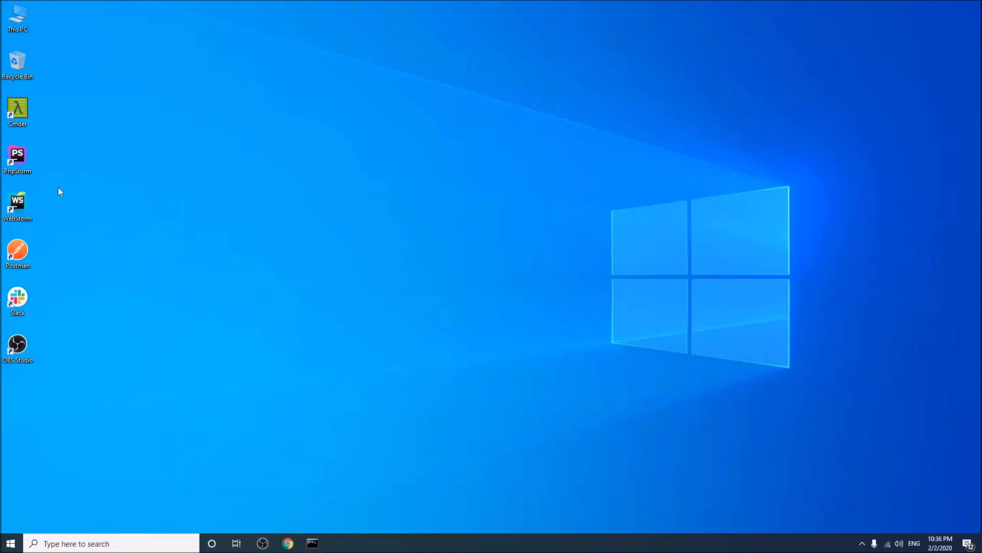
- Search 'download robo 3t' in a new Chrome tab and start the download from robomongo.org
{"action": "left_click", "coordinate": [287, 543]}
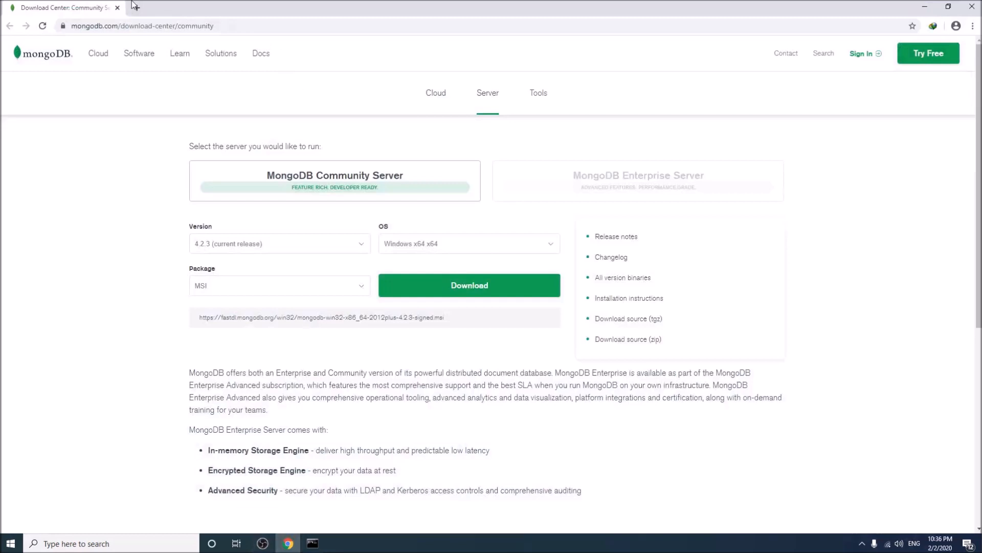
{"action": "left_click", "coordinate": [259, 7]}
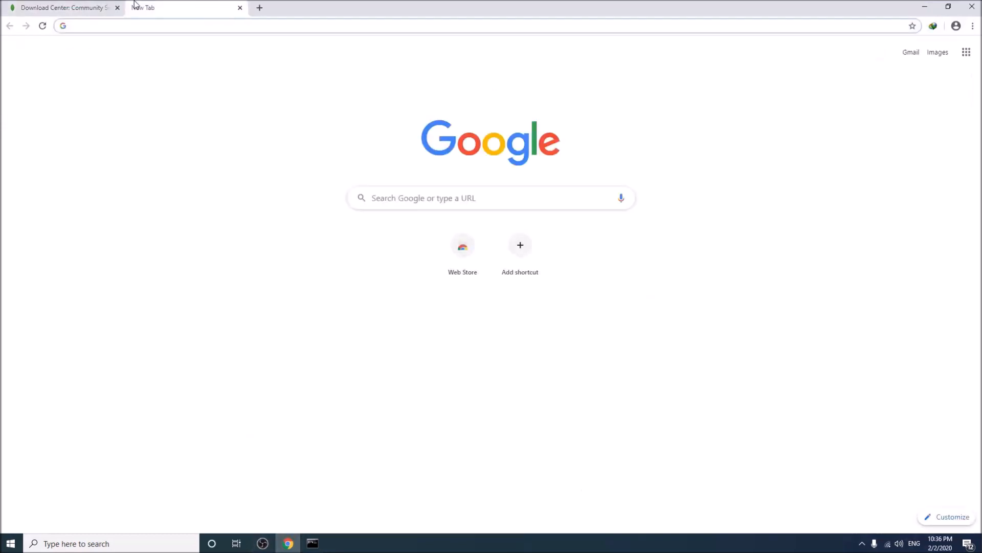
{"action": "type", "text": "download robo 3t"}
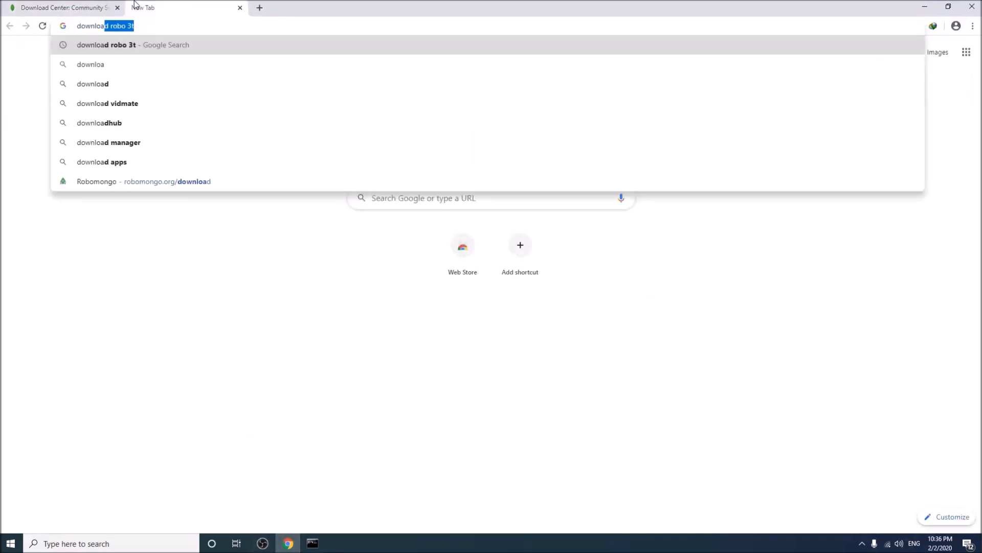
{"action": "key", "text": "Enter"}
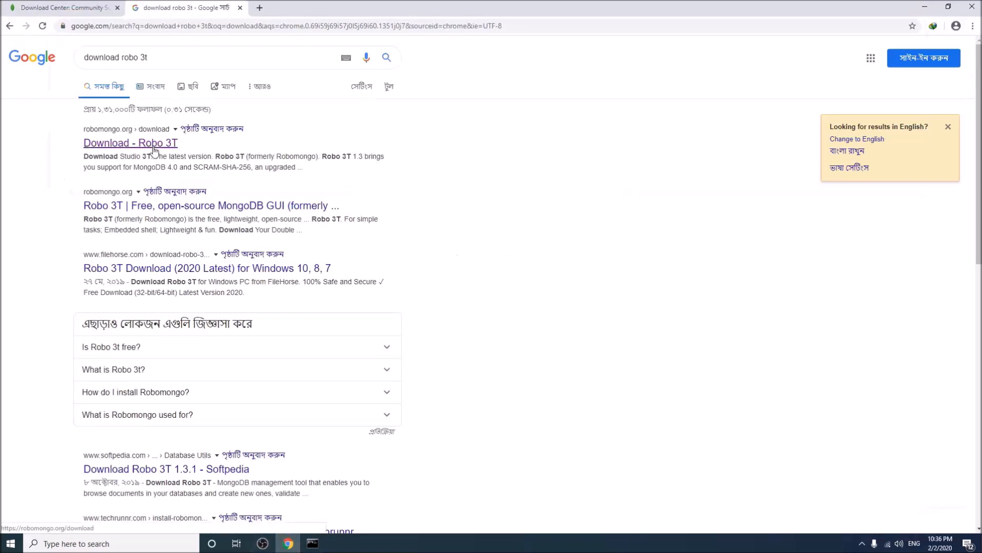
{"action": "left_click", "coordinate": [130, 142]}
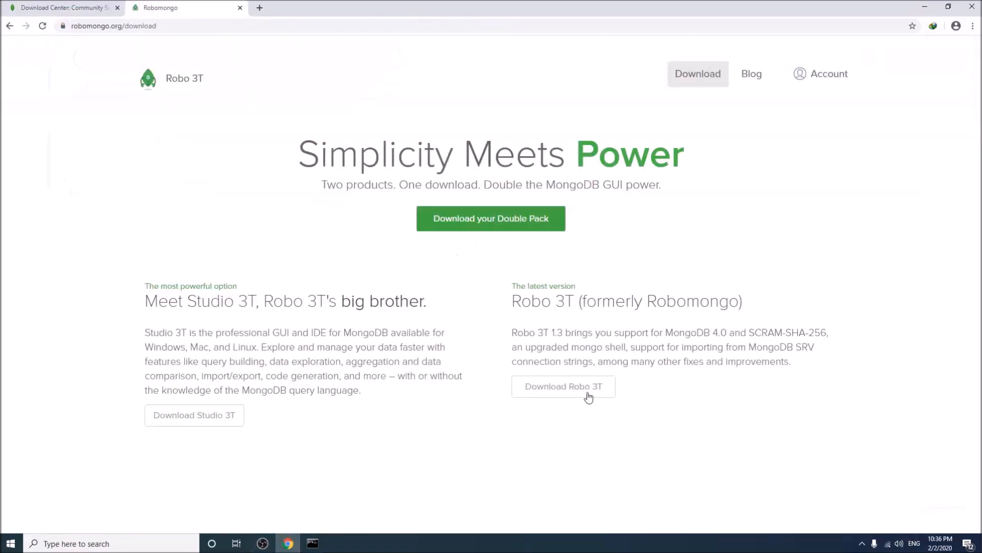
{"action": "left_click", "coordinate": [562, 385]}
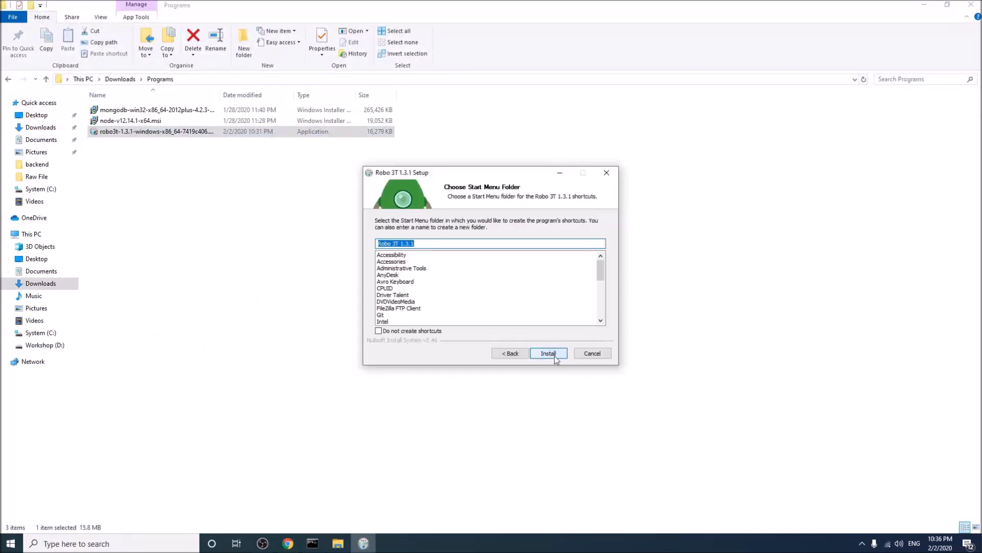
- Install Robo 3T 1.3.1 and finish setup with 'Run Robo 3T 1.3.1' checked
{"action": "left_click", "coordinate": [548, 353]}
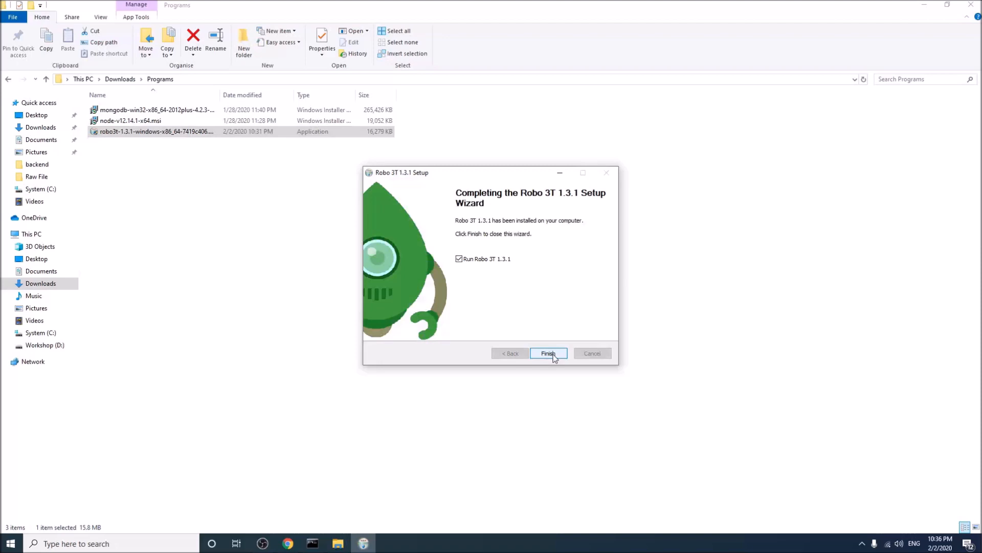
{"action": "left_click", "coordinate": [548, 353]}
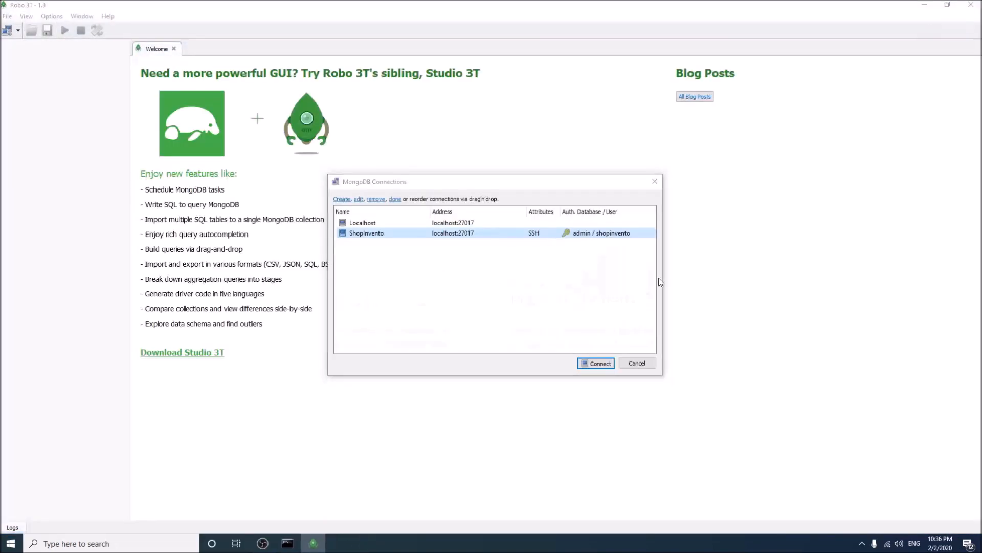
- Remove the old connections and create a new one to localhost:27017, saving it
{"action": "left_click", "coordinate": [362, 222]}
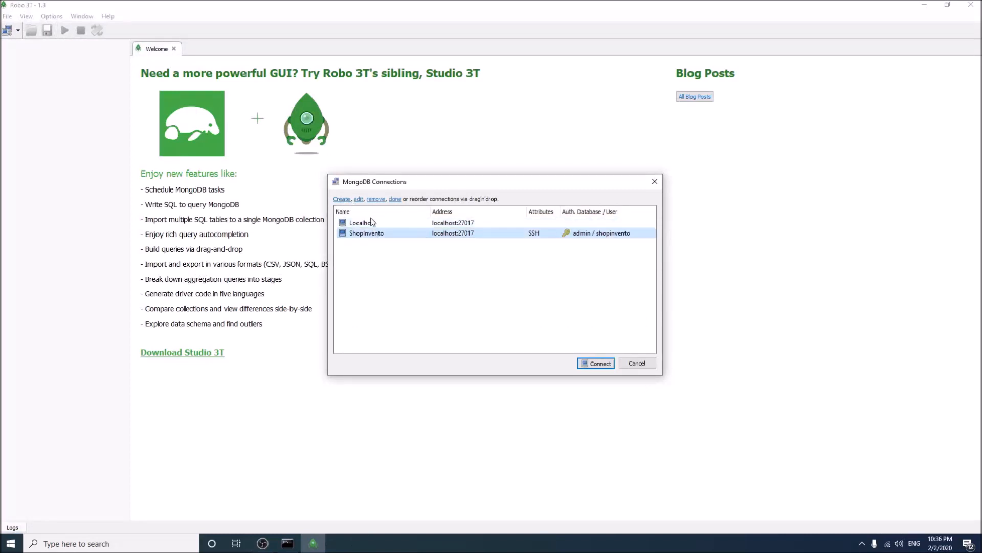
{"action": "left_click", "coordinate": [375, 199]}
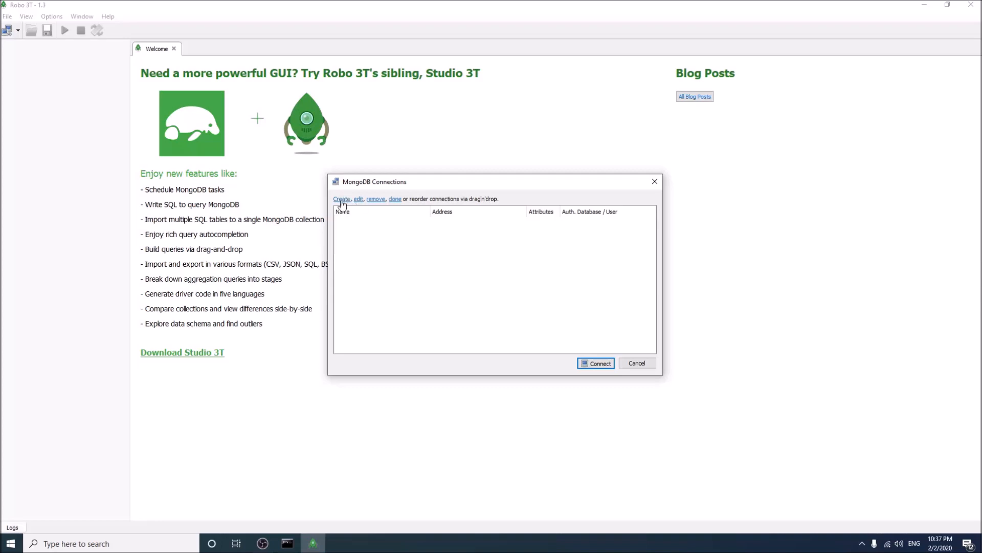
{"action": "left_click", "coordinate": [342, 198]}
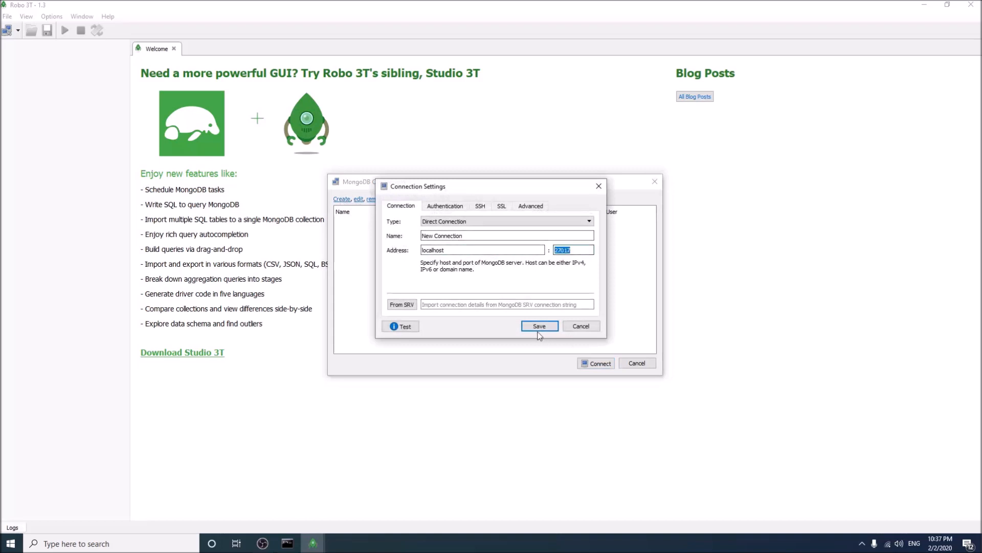
{"action": "left_click", "coordinate": [539, 325]}
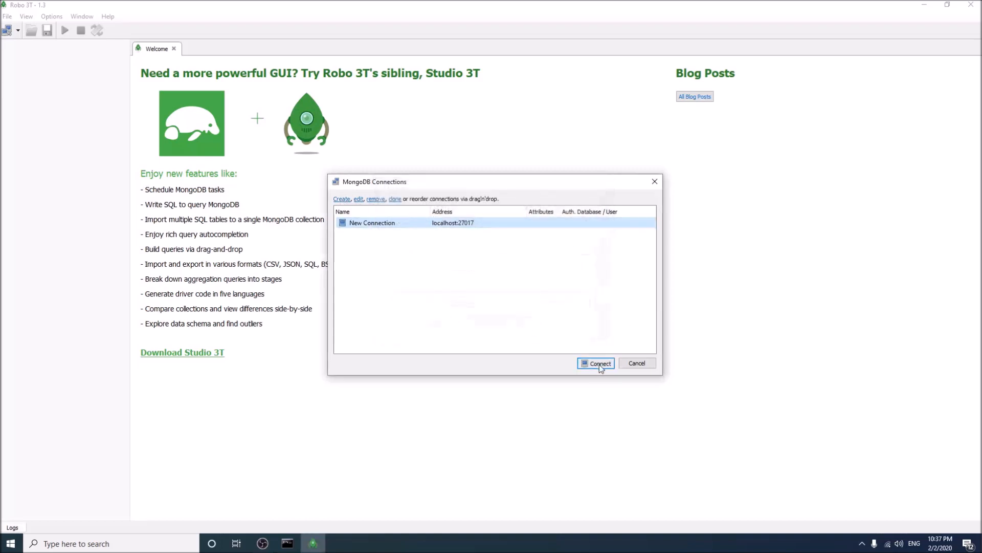
- Connect to the new localhost connection and expand the System database alongside config
{"action": "left_click", "coordinate": [595, 363]}
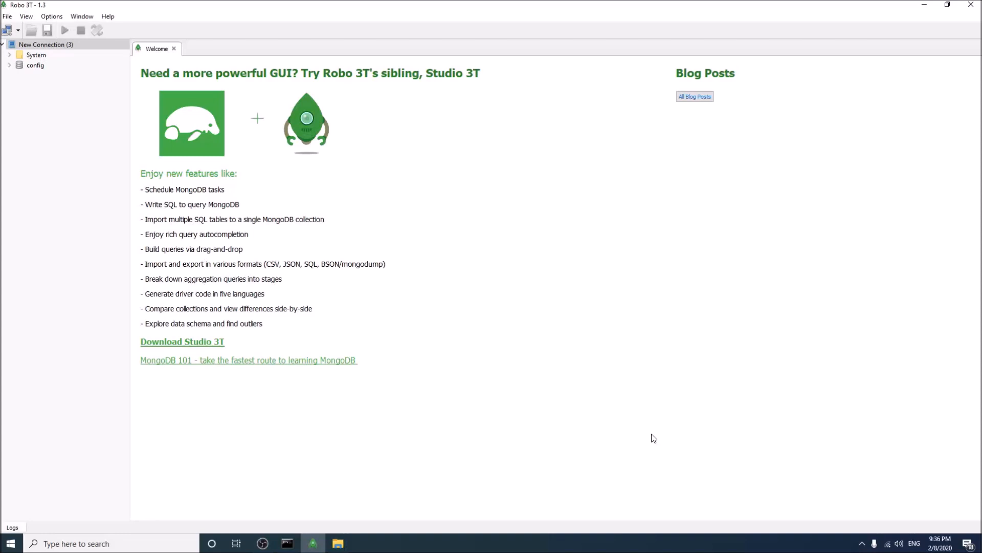
{"action": "left_click", "coordinate": [36, 54]}
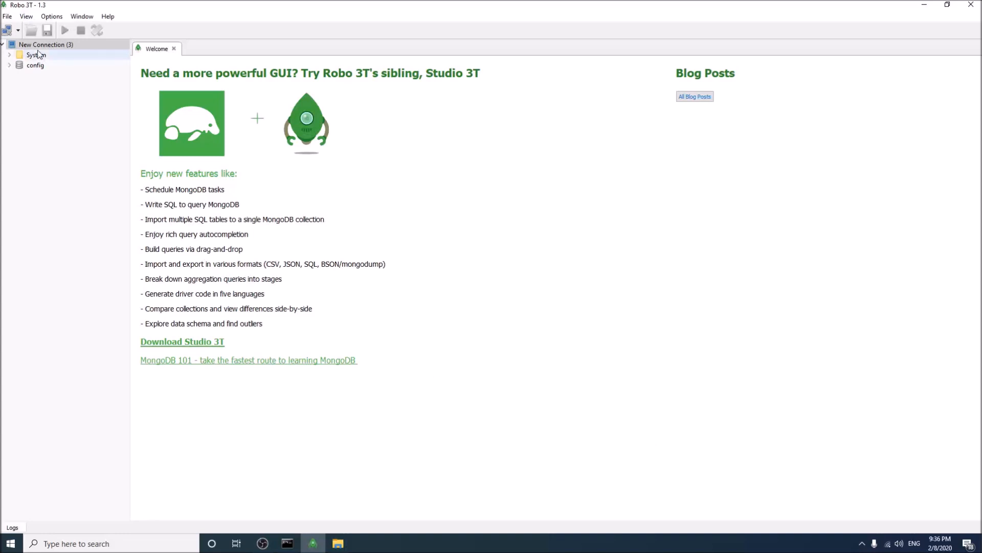